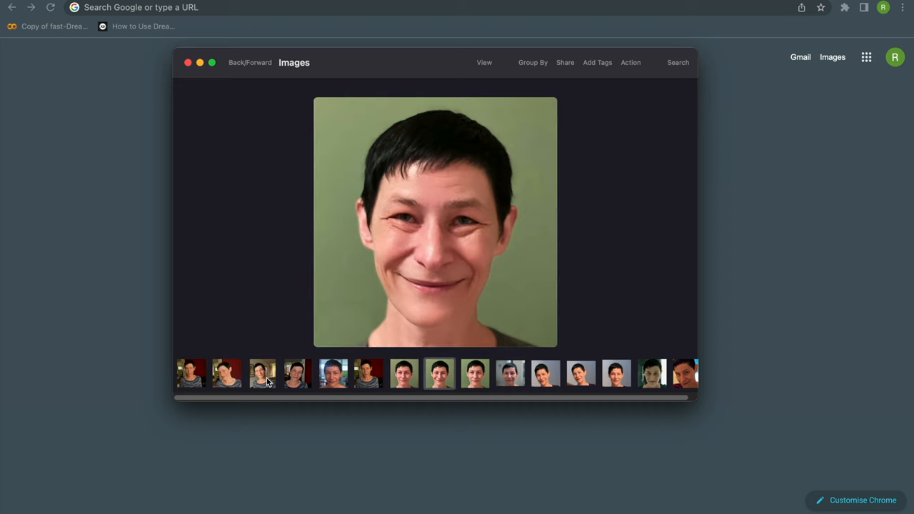
mouse_move(418, 346)
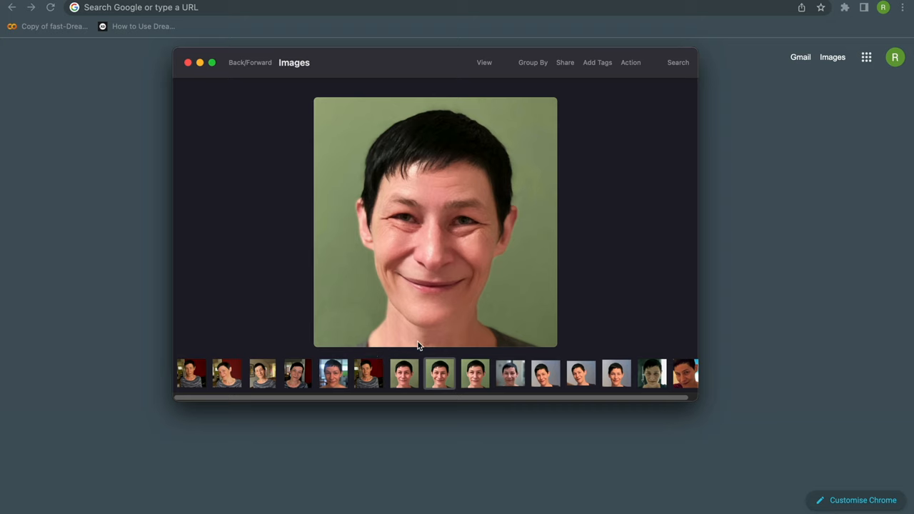
mouse_move(449, 68)
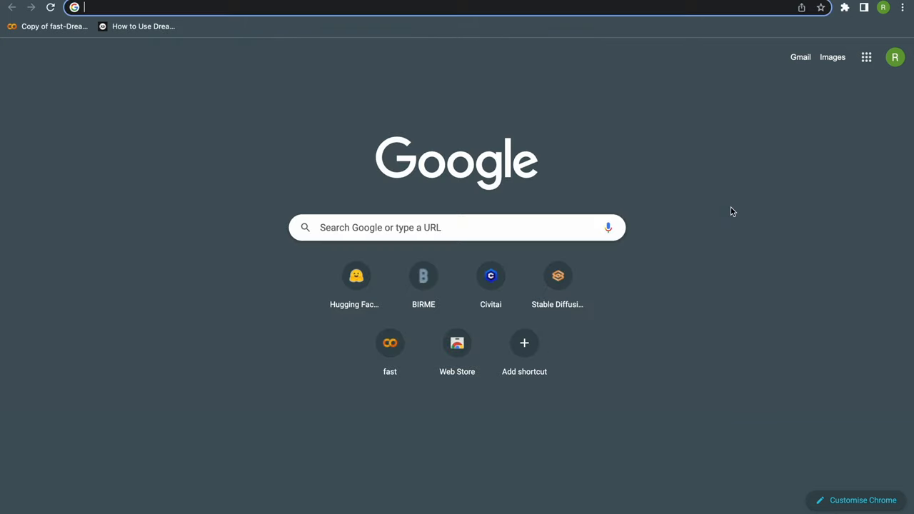
mouse_move(423, 278)
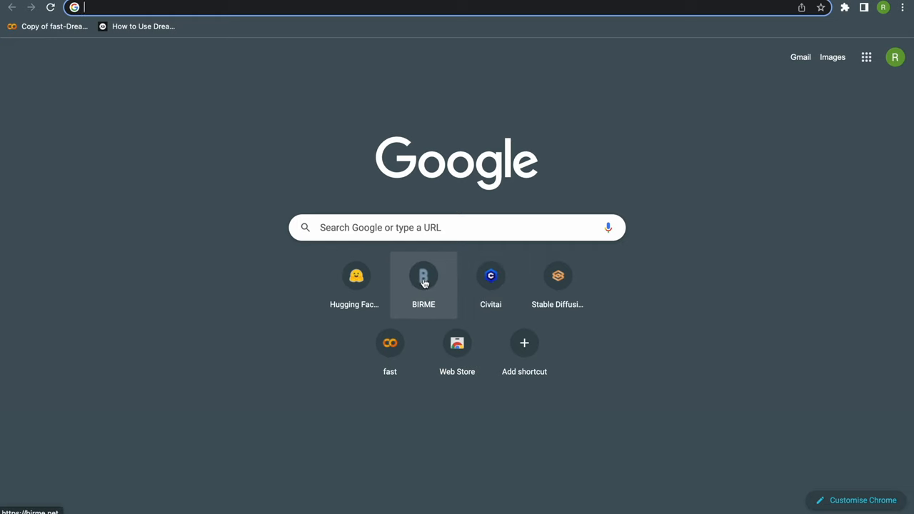
Step: Load the portrait screenshots into BIRME at 512×512 and save them as a ZIP
click(423, 276)
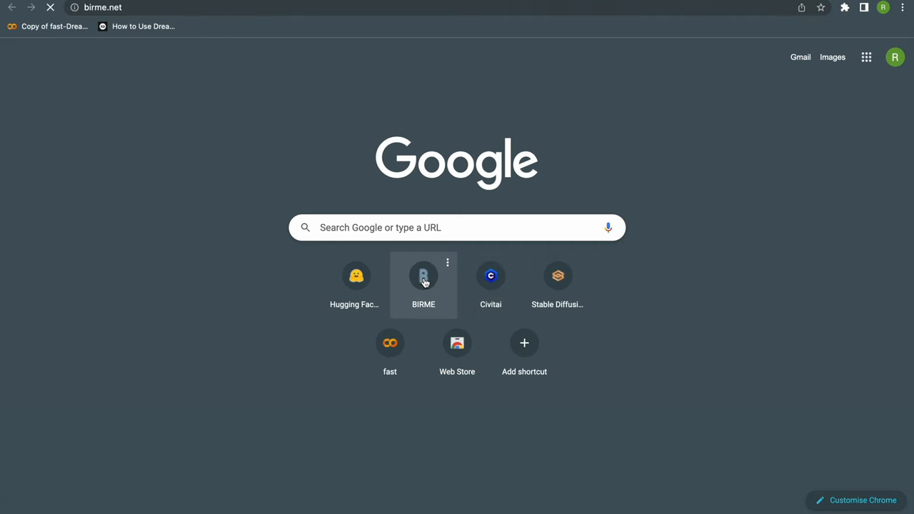
click(423, 275)
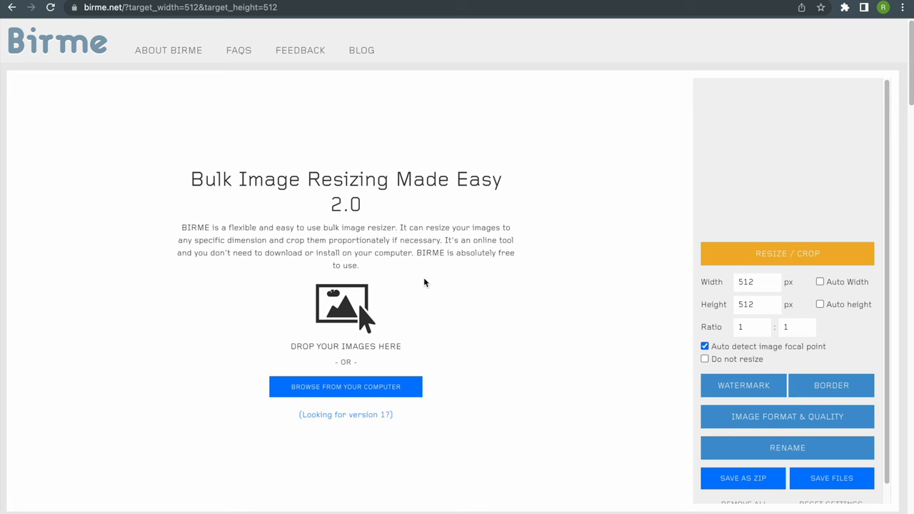
click(346, 386)
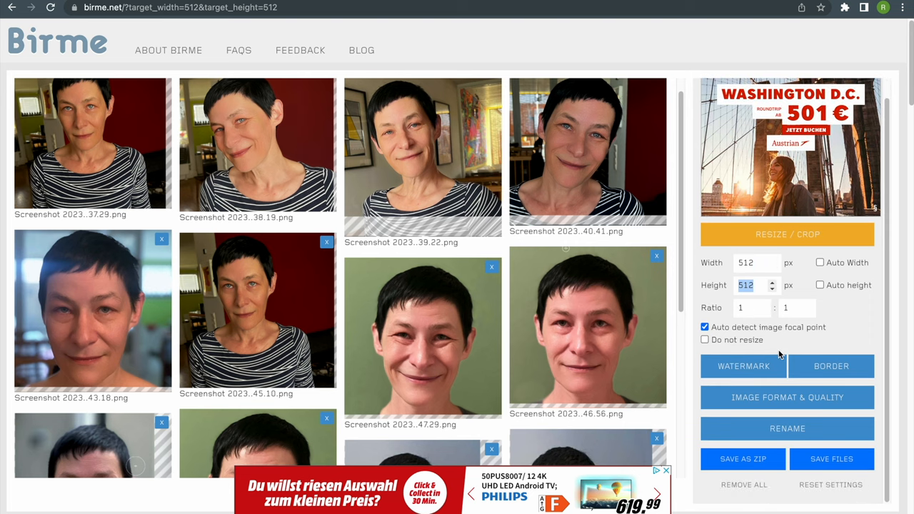
scroll(down, 3)
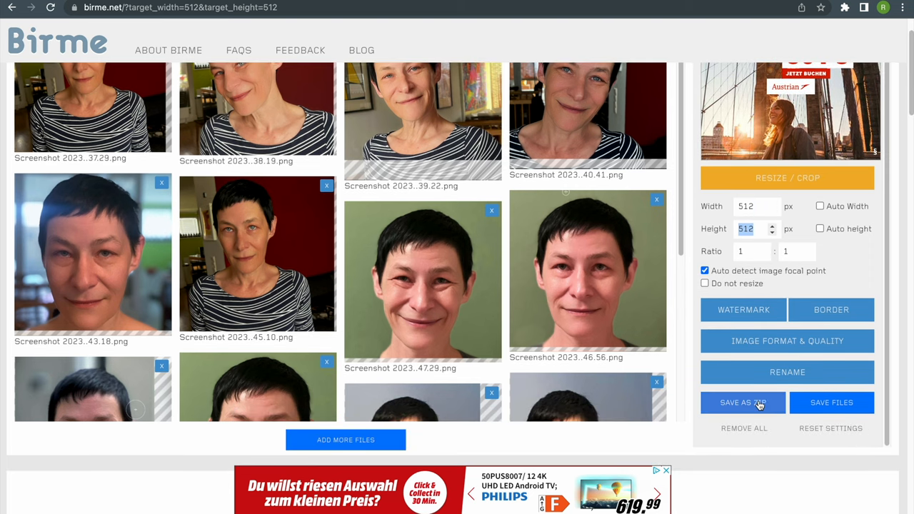
click(741, 402)
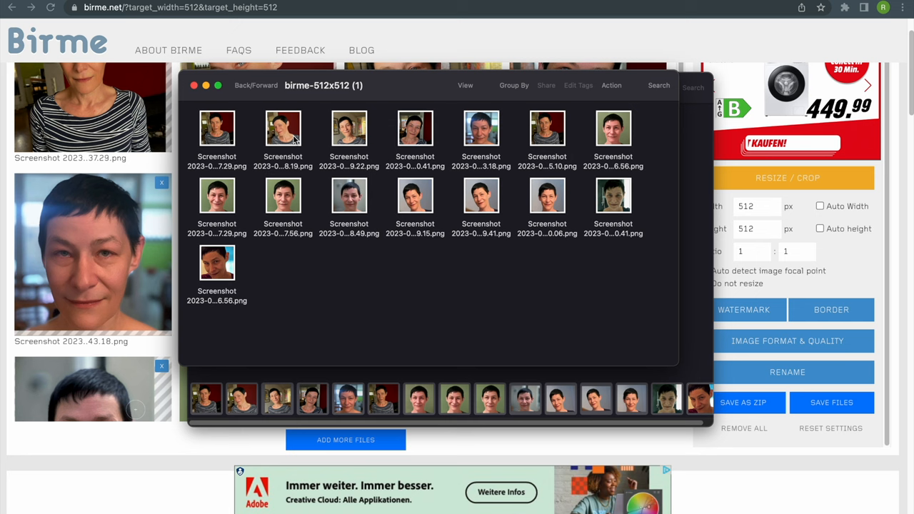
Step: Rename all 15 cropped images with Name and Index format 'veroLab' (1–15)
click(217, 128)
text(veroLab)
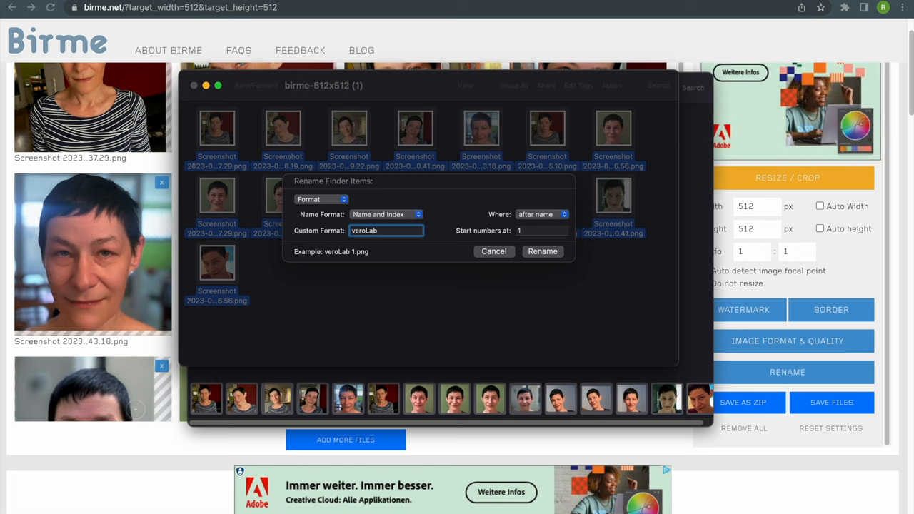
click(542, 251)
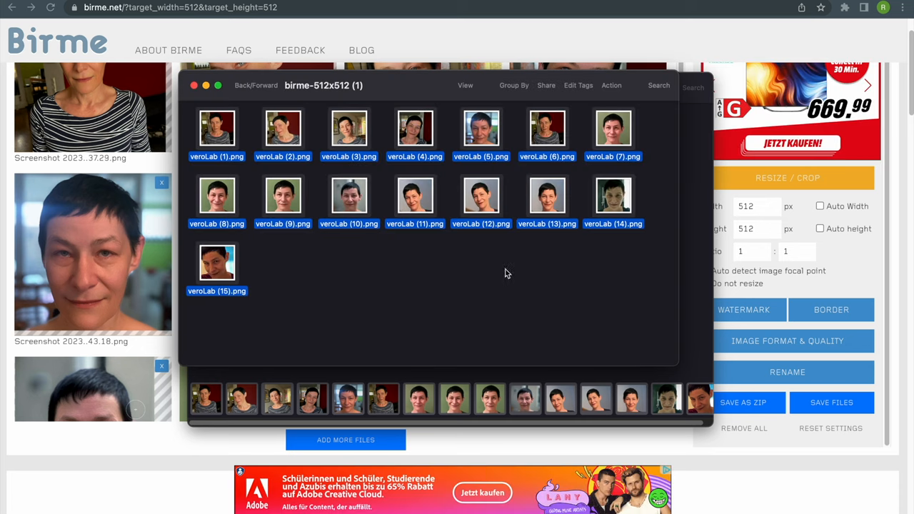
mouse_move(463, 273)
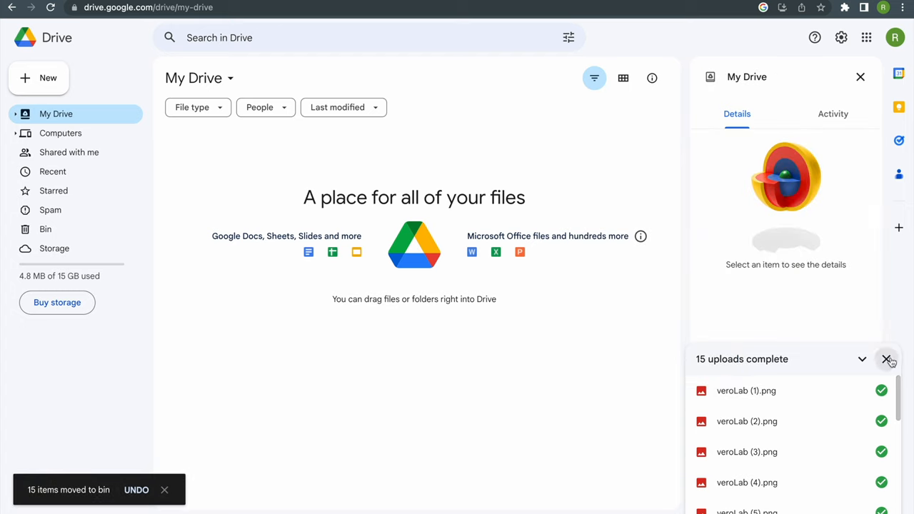
Step: Dismiss the uploads panel and create a new veroLab folder in My Drive
click(886, 359)
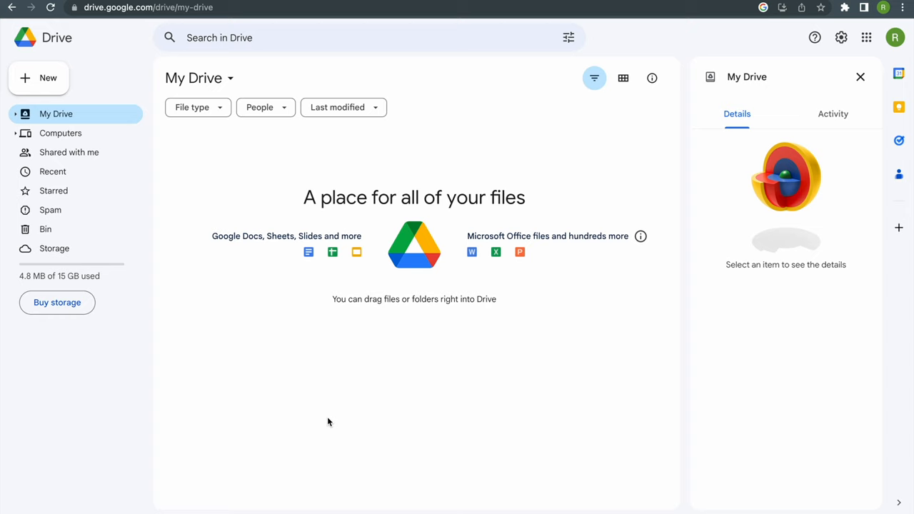
mouse_move(115, 92)
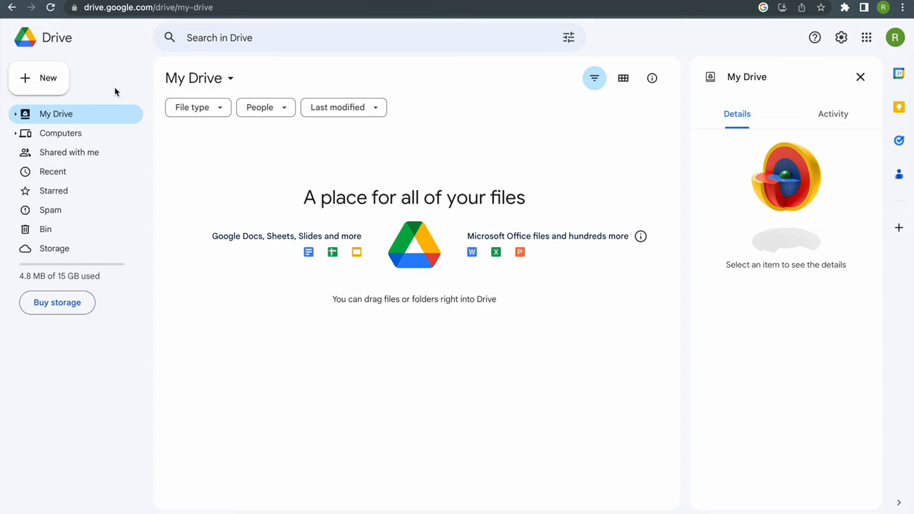
click(39, 77)
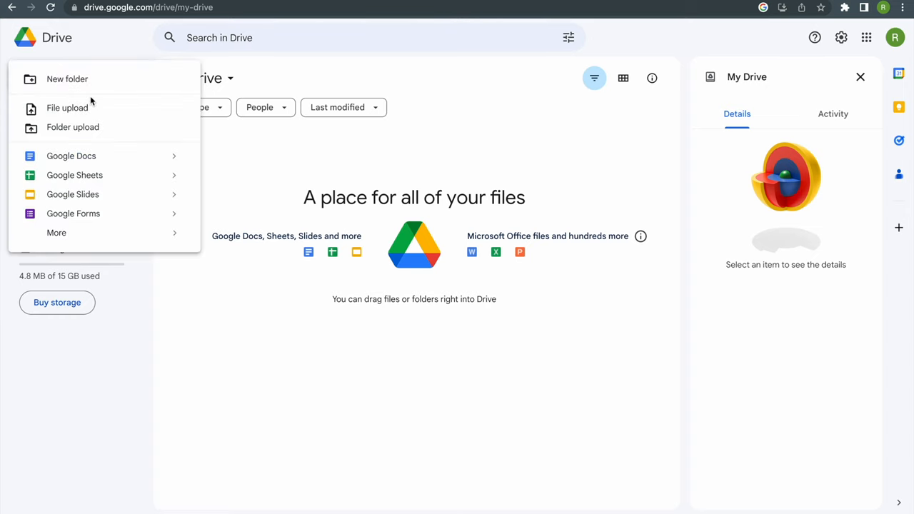
click(68, 80)
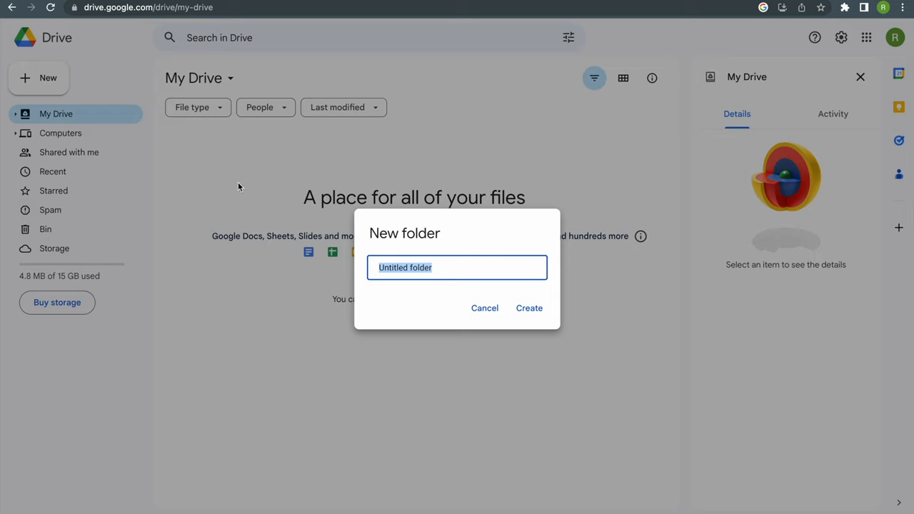
text(ver)
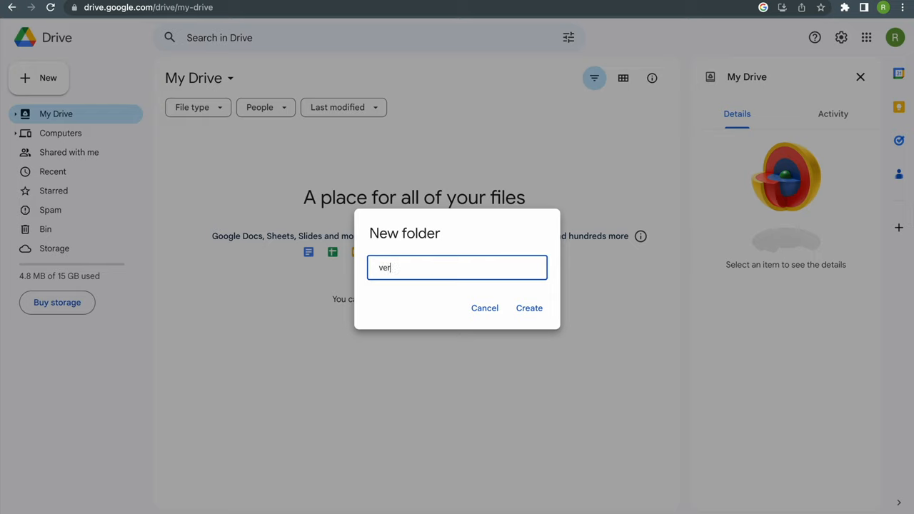
click(529, 307)
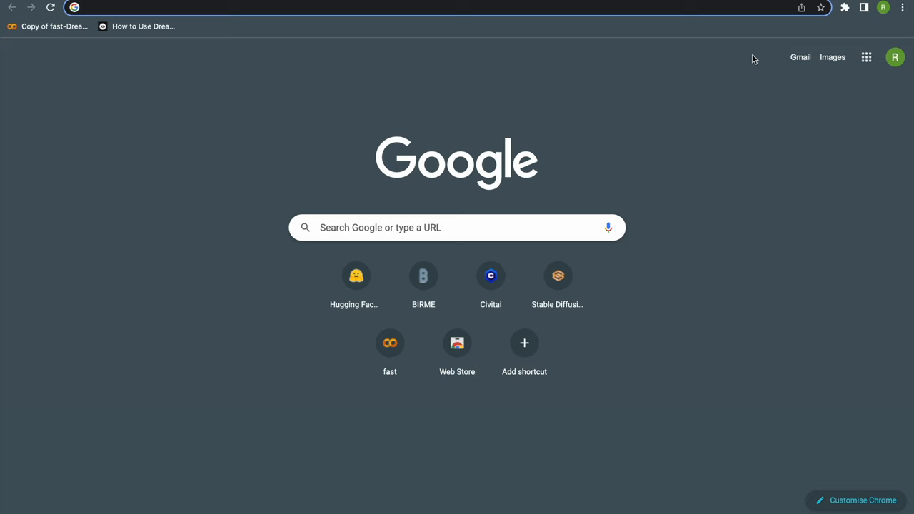
mouse_move(390, 342)
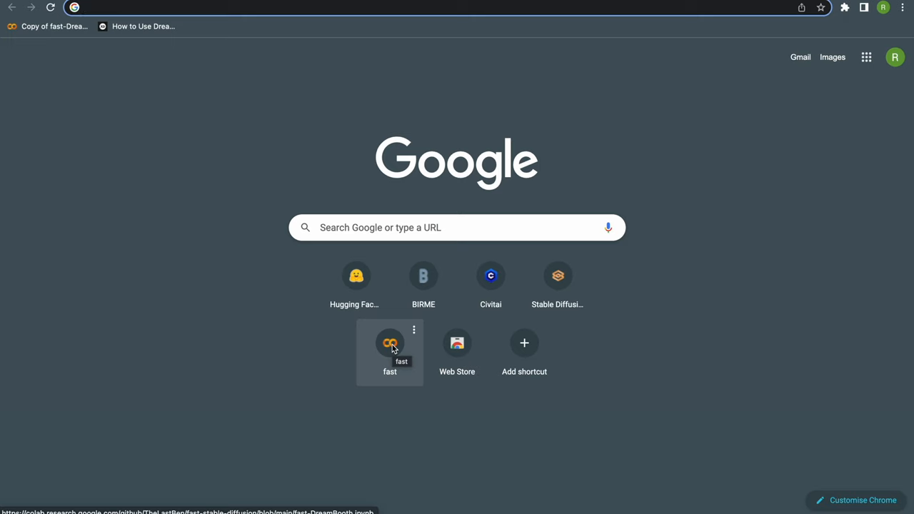
Step: Open the fast-DreamBooth notebook and save an editable copy to Drive
click(389, 343)
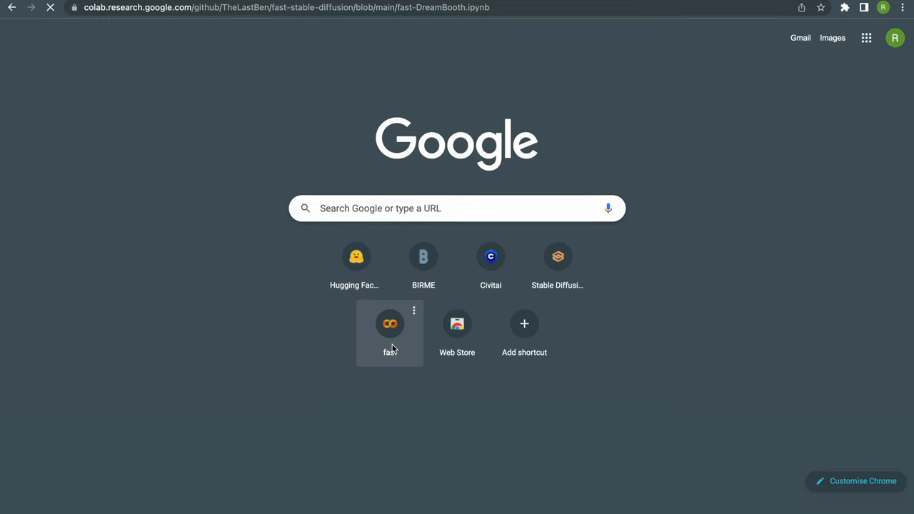
click(390, 323)
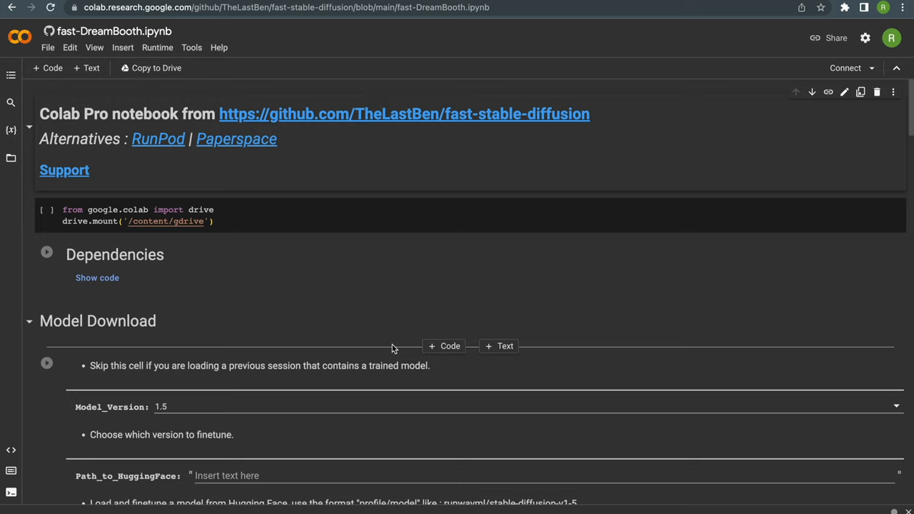
mouse_move(390, 324)
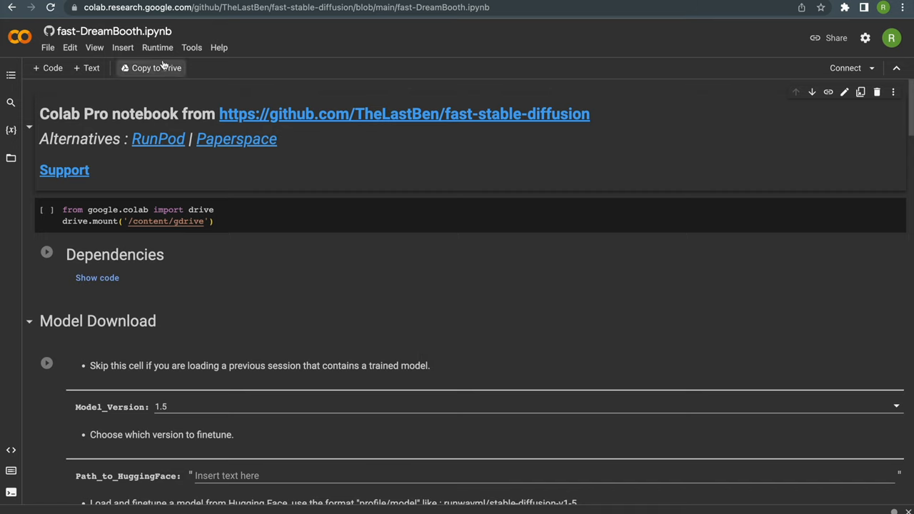
click(151, 68)
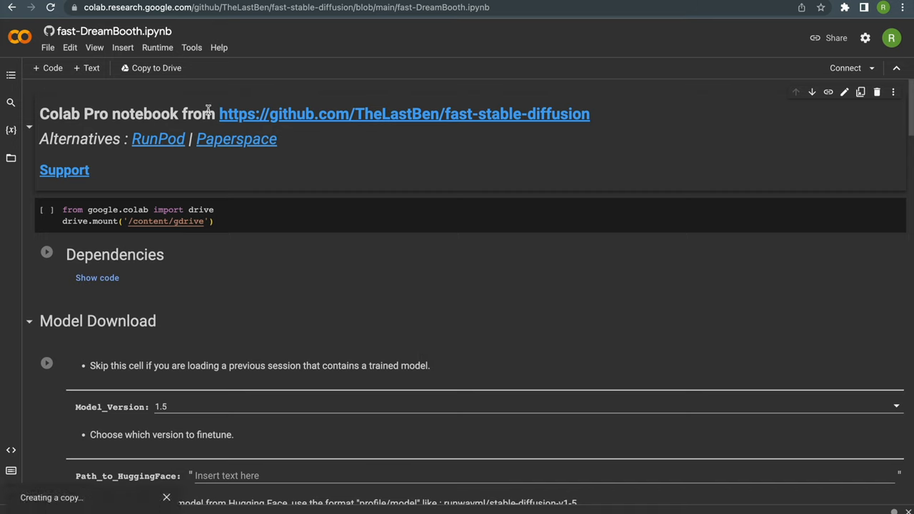
mouse_move(249, 160)
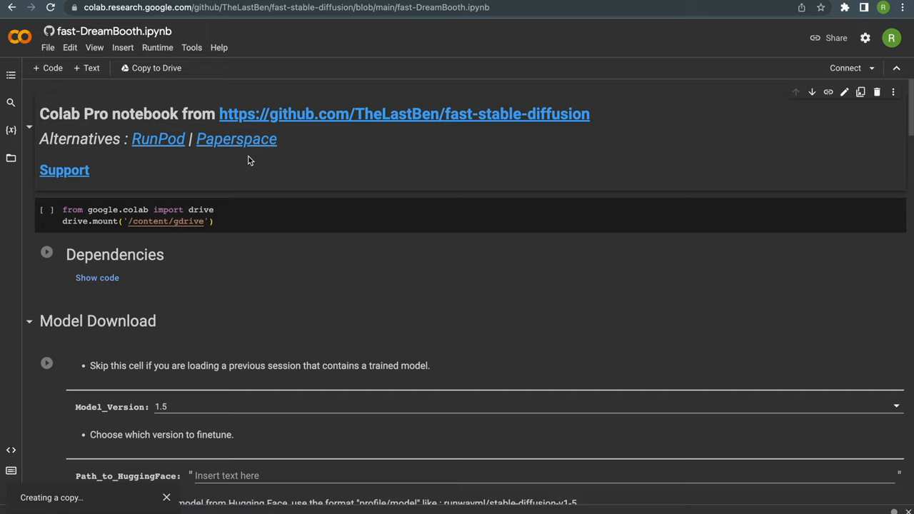
click(156, 68)
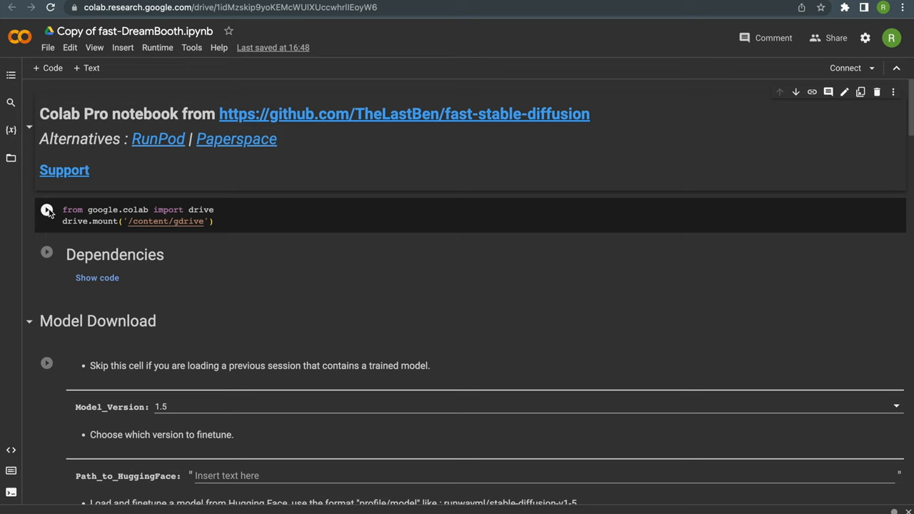
Step: Run the drive.mount cell and allow the notebook access to Google Drive
click(47, 209)
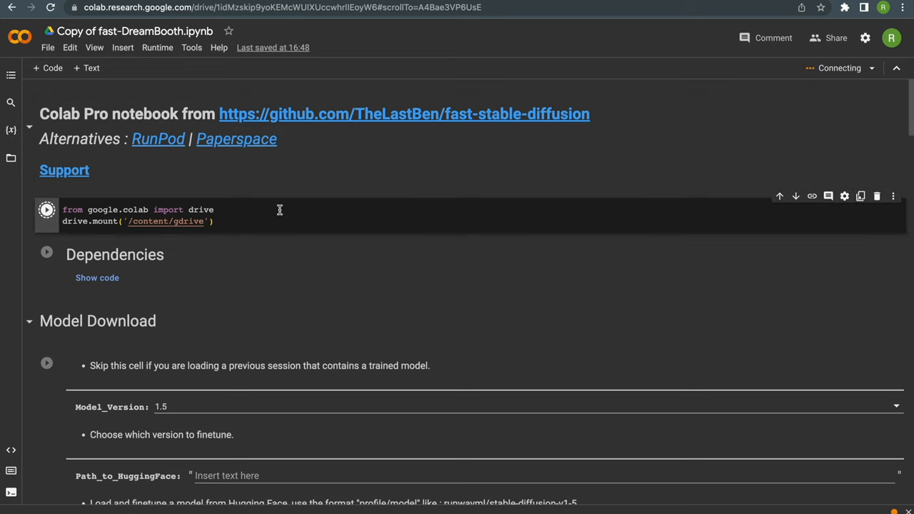
click(47, 209)
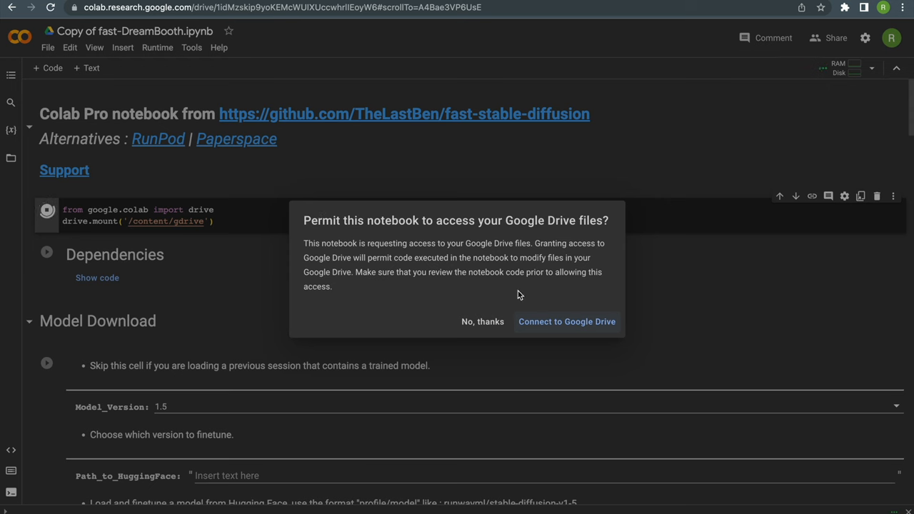
click(566, 322)
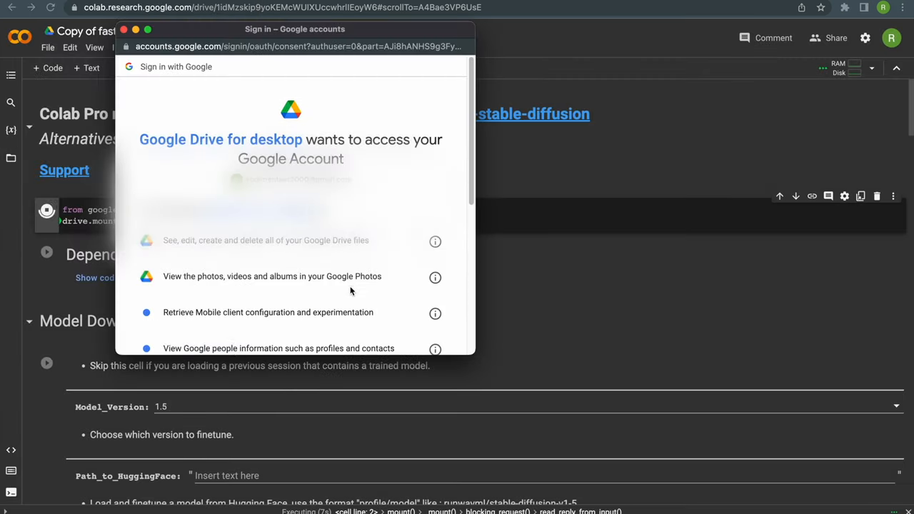
click(123, 29)
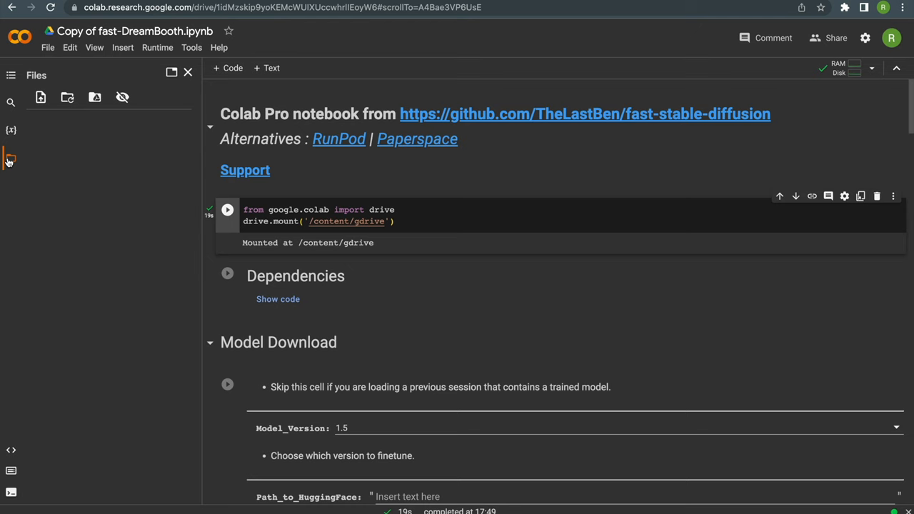
Step: Reveal gdrive/MyDrive/veroLab, run the Dependencies cell, and keep Model_Version 1.5
click(30, 135)
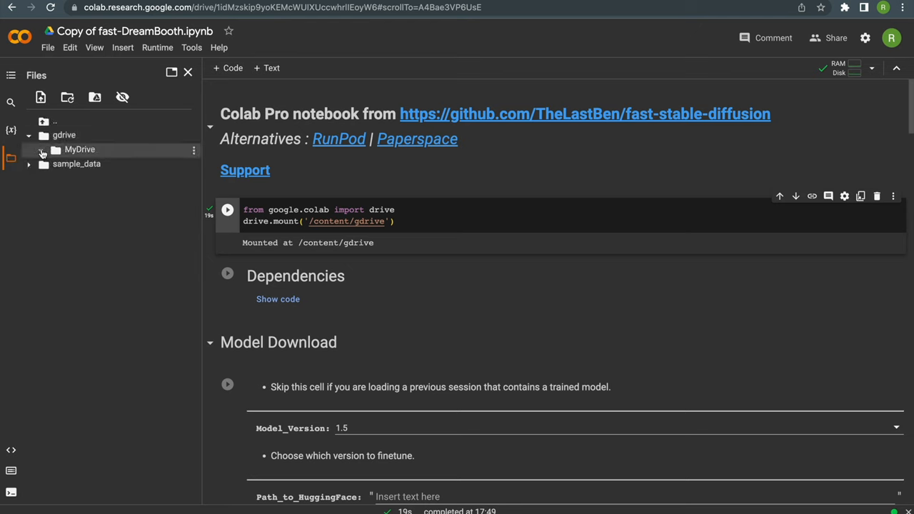
click(41, 149)
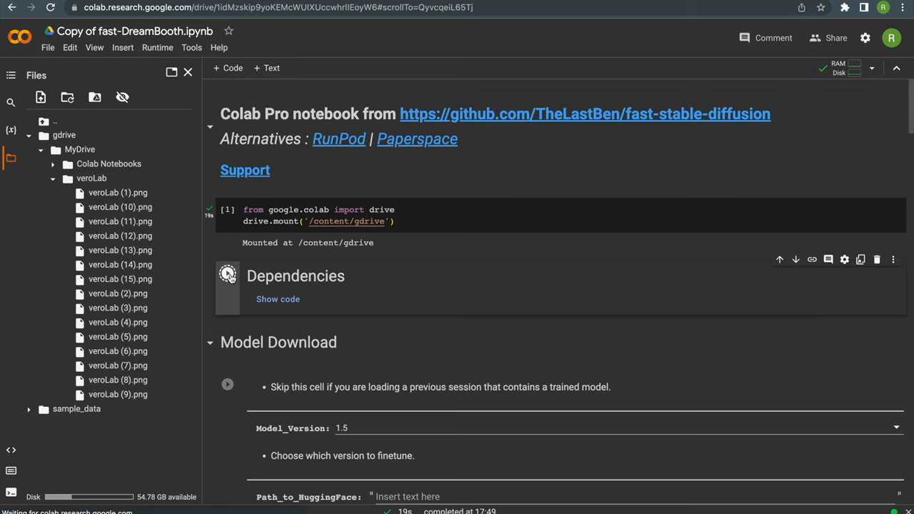
click(227, 274)
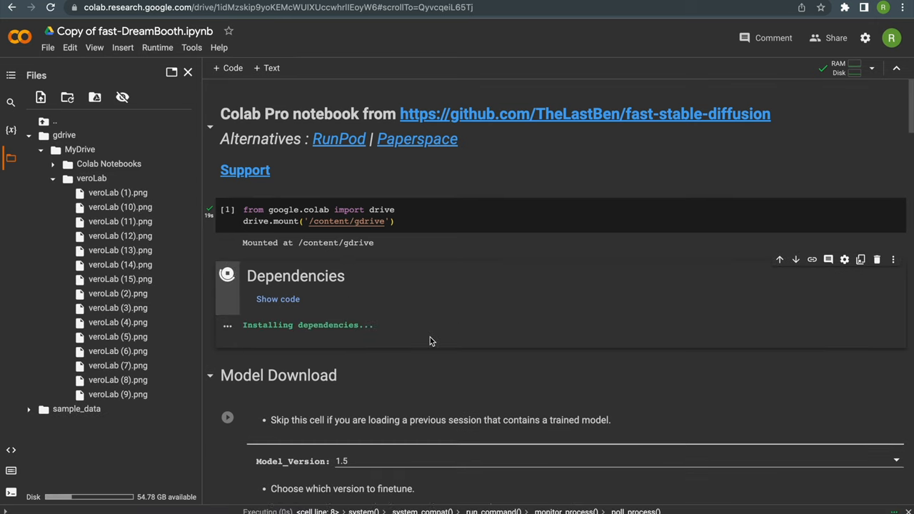
scroll(down, 3)
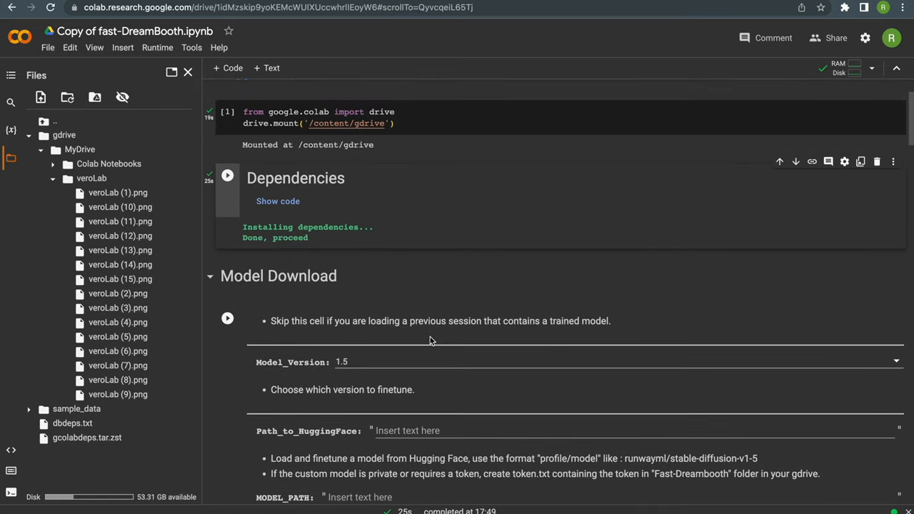
scroll(down, 3)
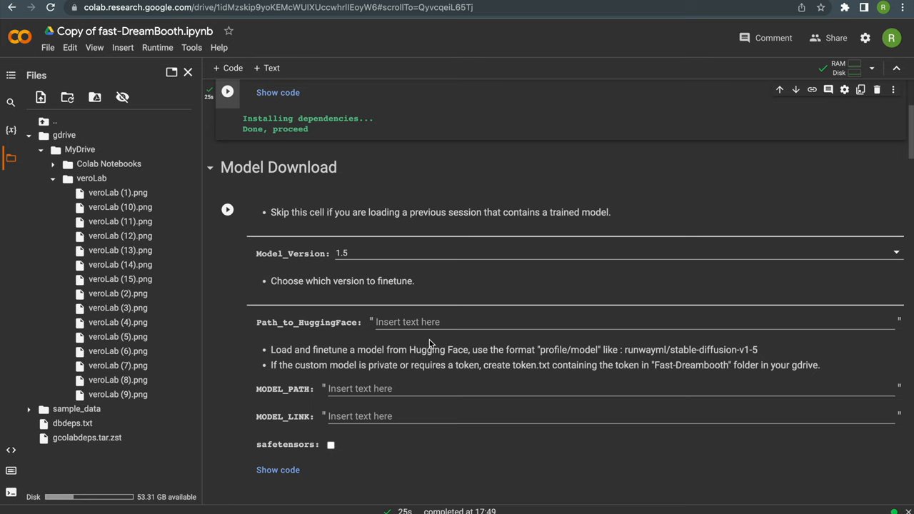
click(574, 252)
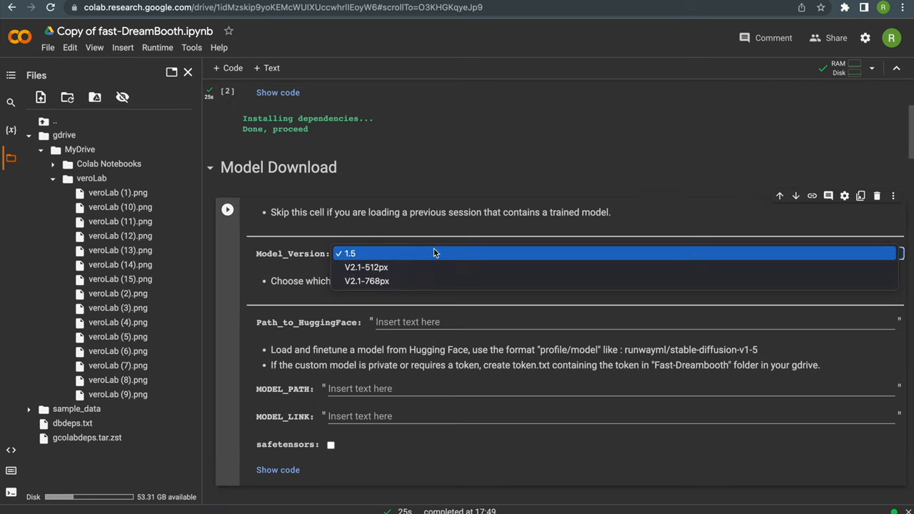
click(348, 253)
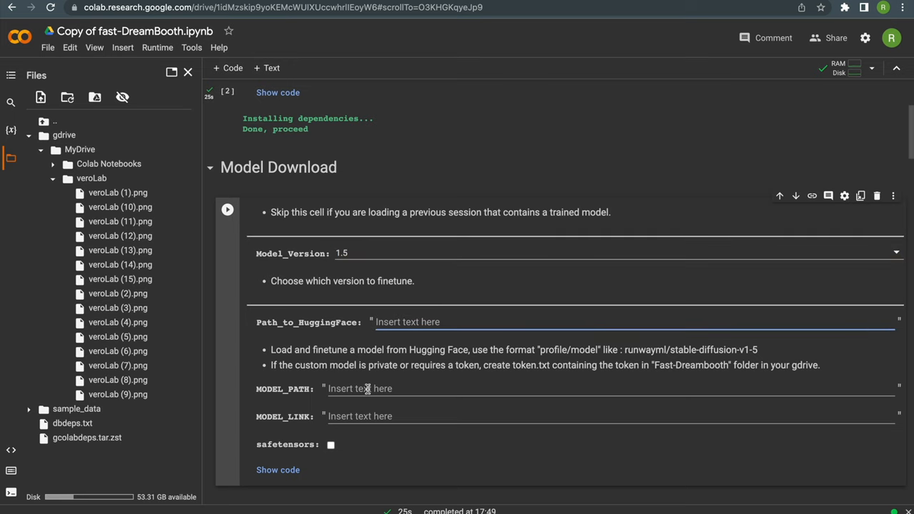
mouse_move(372, 388)
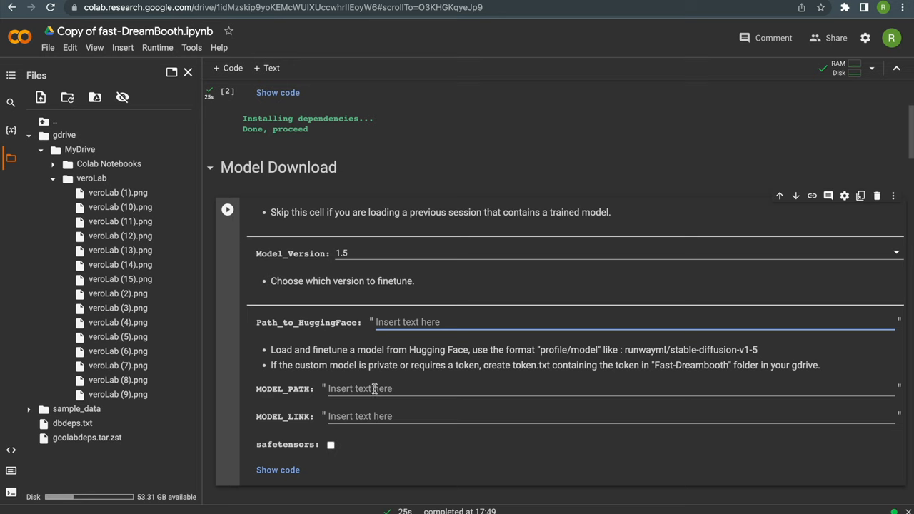
mouse_move(360, 416)
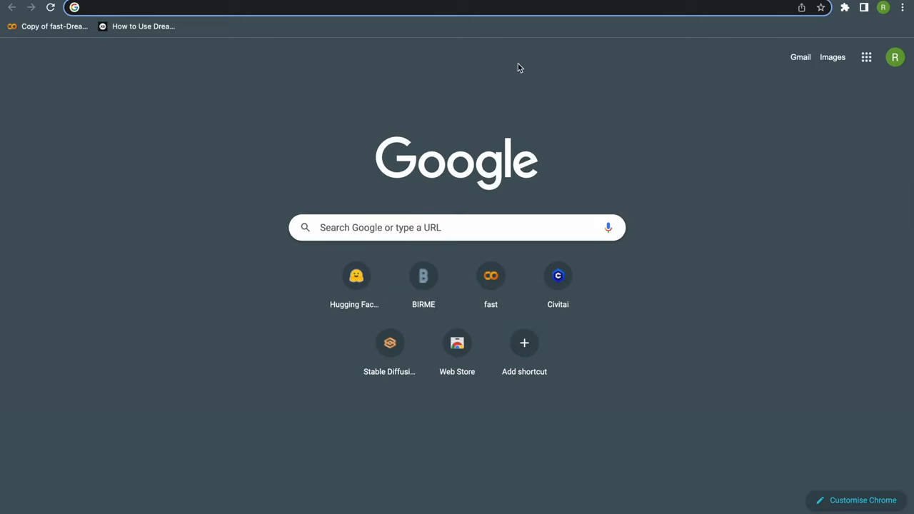
Step: Load civitai.com and filter models to the STYLE category
text(civitai.com)
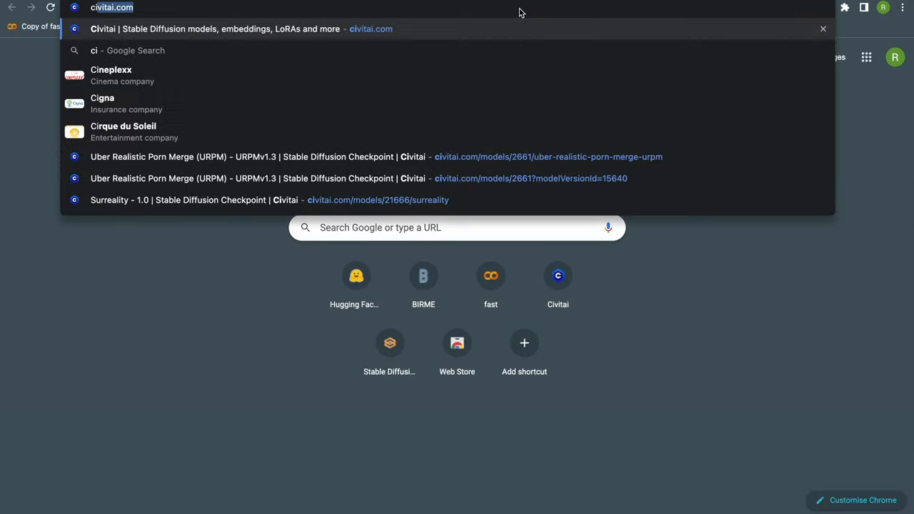
key(Enter)
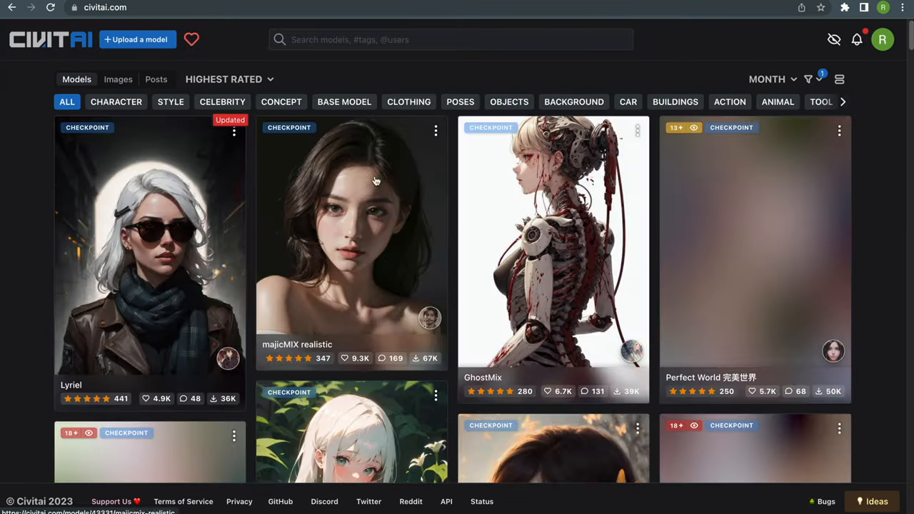
click(170, 101)
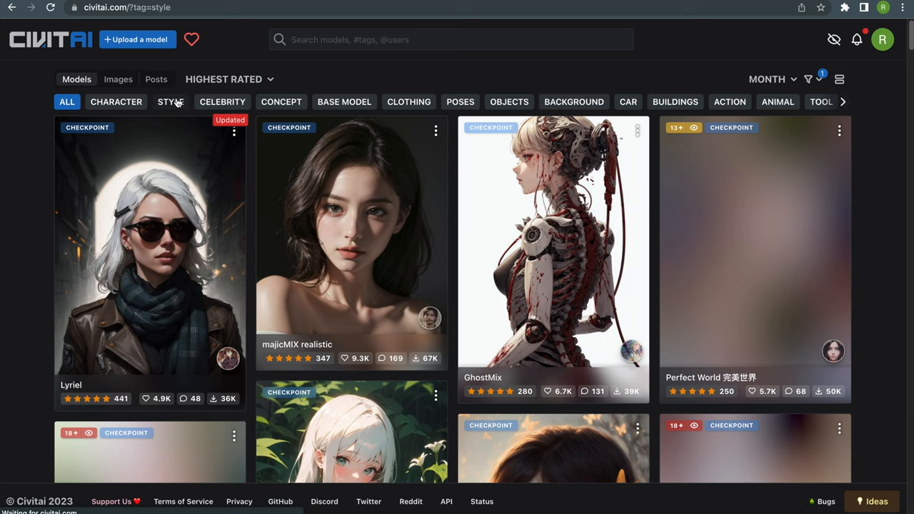
click(171, 102)
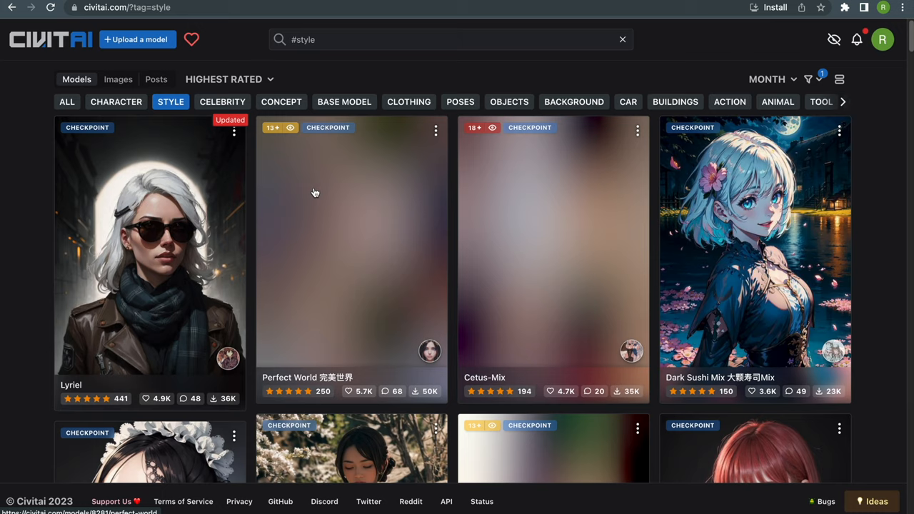
Step: Search 'epi', open the epiCRealism page, and copy its download link
scroll(down, 3)
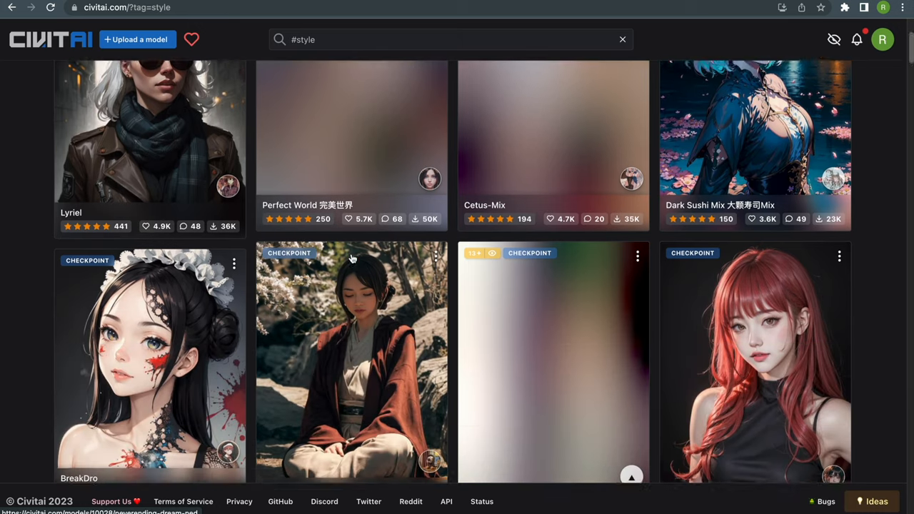
text(epic)
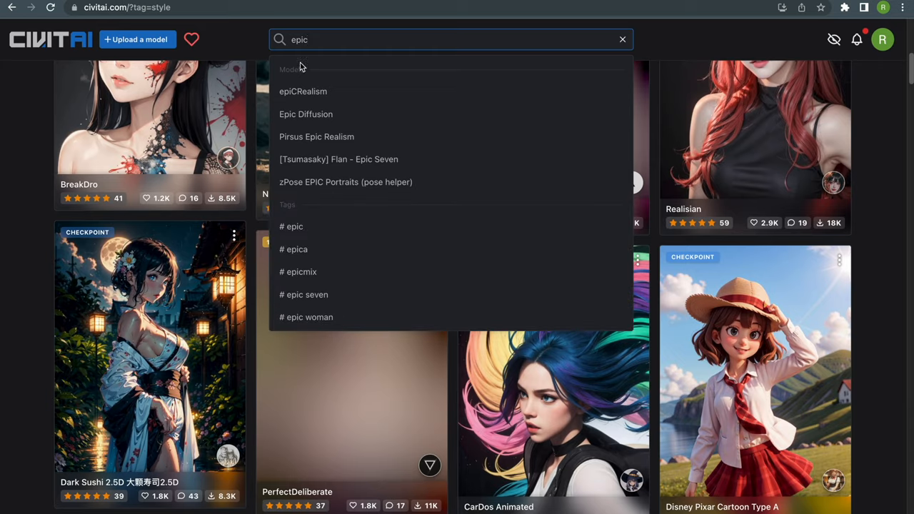
click(302, 91)
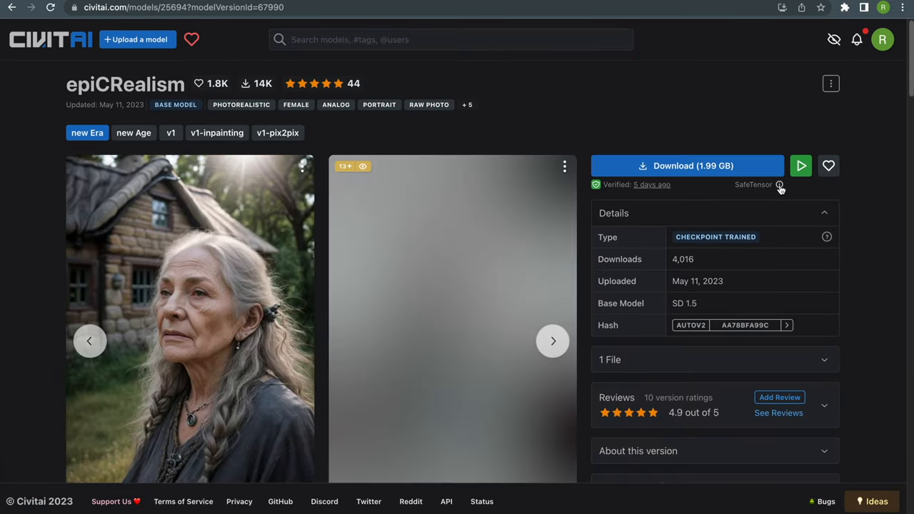
mouse_move(780, 184)
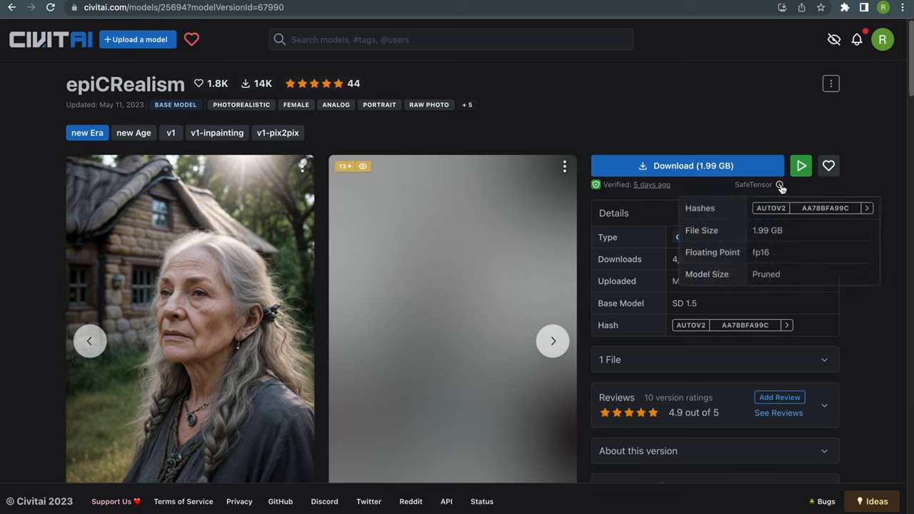
mouse_move(756, 244)
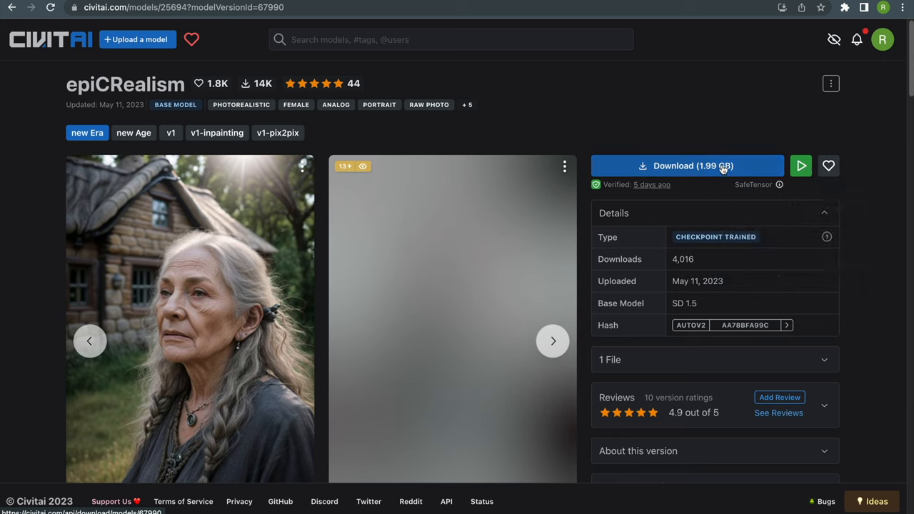
right_click(685, 166)
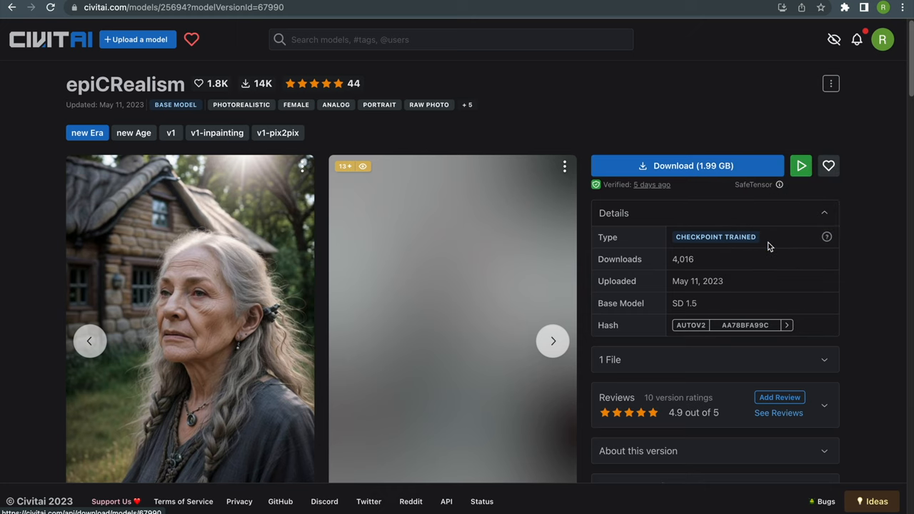
mouse_move(710, 19)
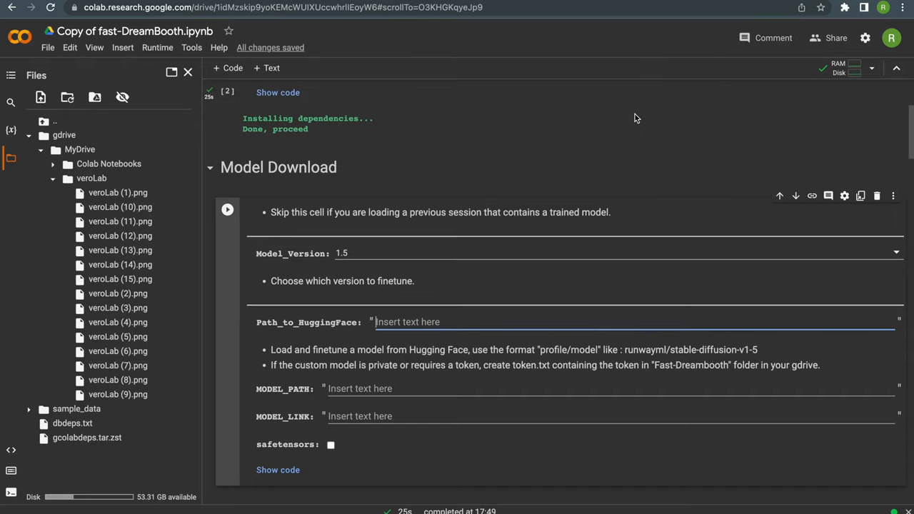
click(455, 416)
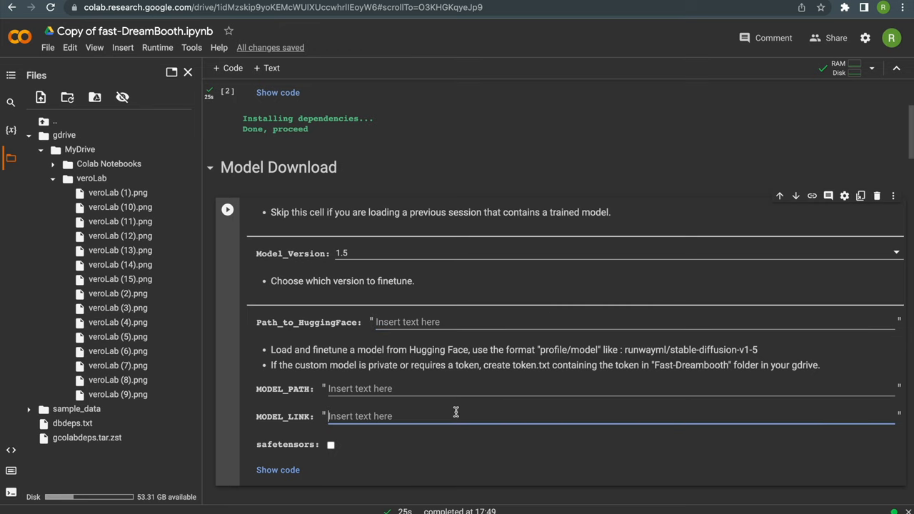
text(https://civitai.com/api/download/models/67990)
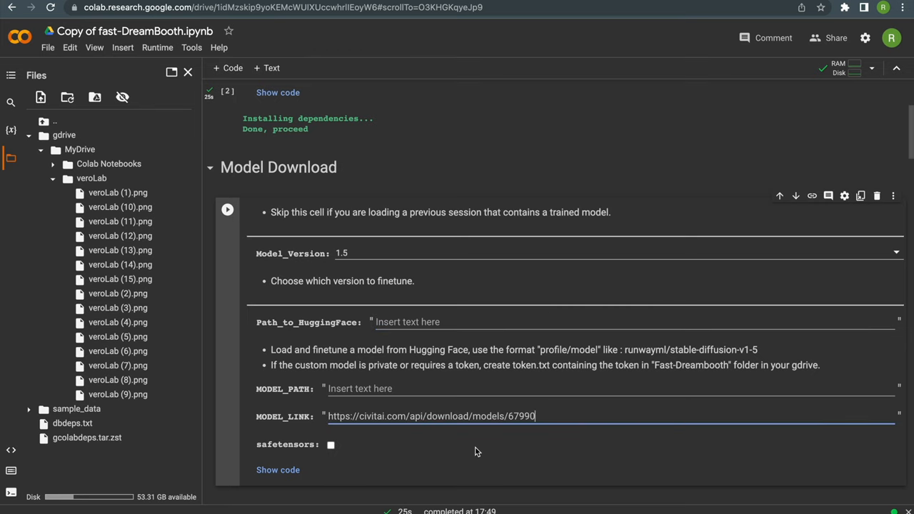
scroll(down, 3)
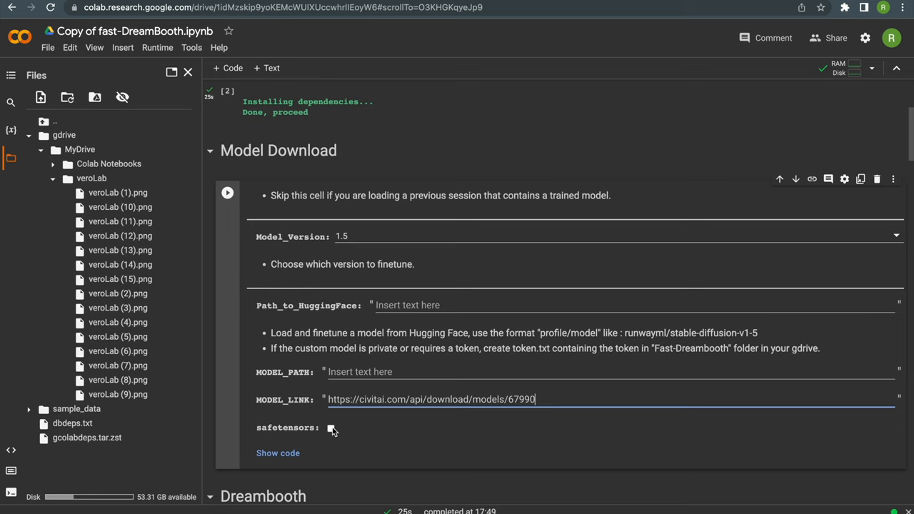
click(330, 428)
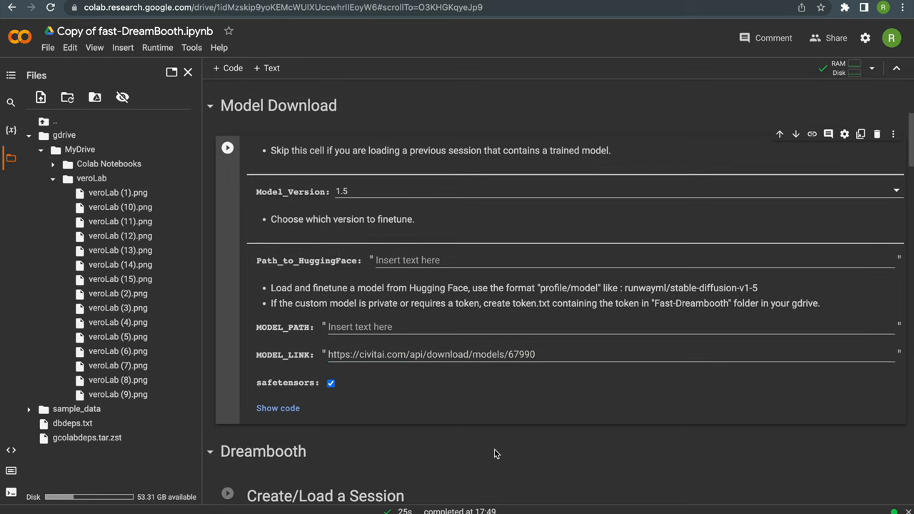
mouse_move(246, 139)
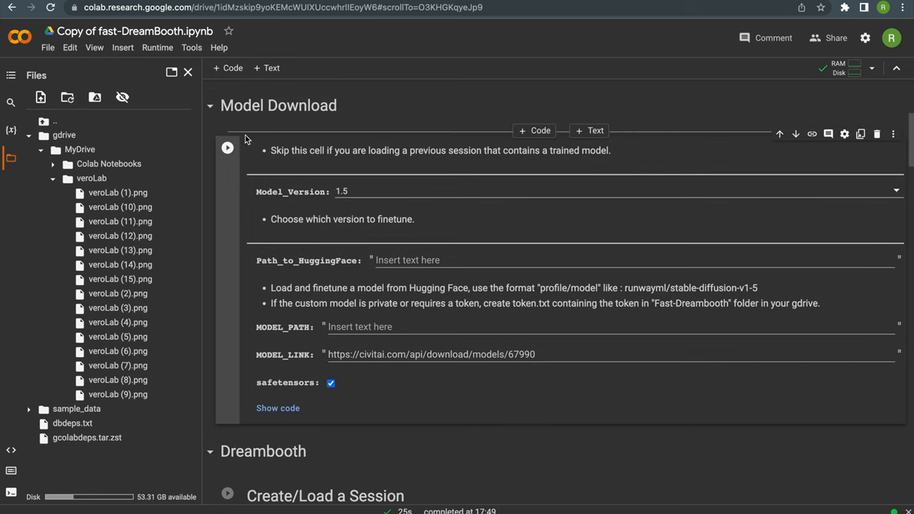
Step: Run the Model Download cell until it finishes and converts to Diffusers
click(227, 147)
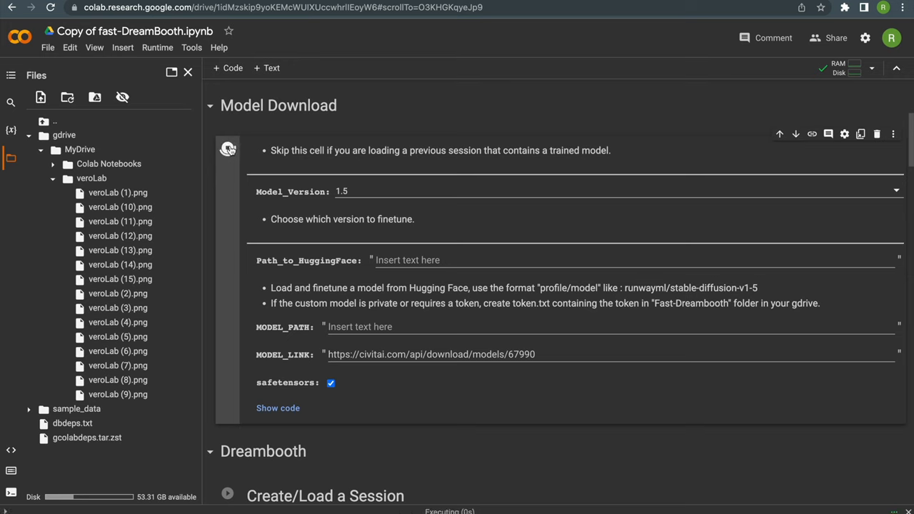
click(227, 149)
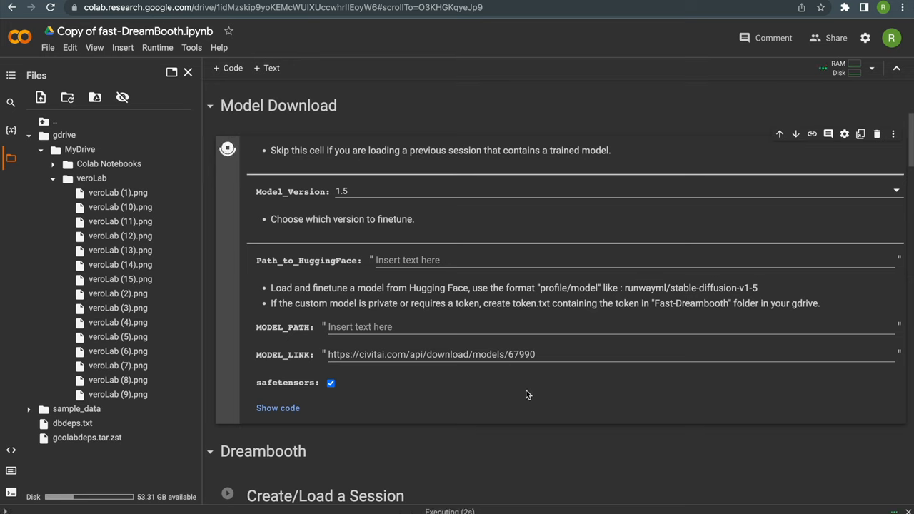
click(227, 149)
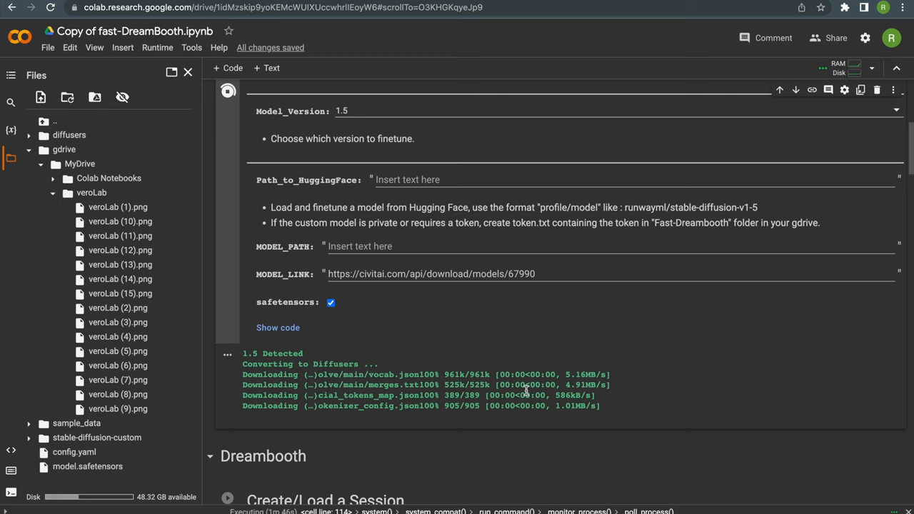
scroll(down, 3)
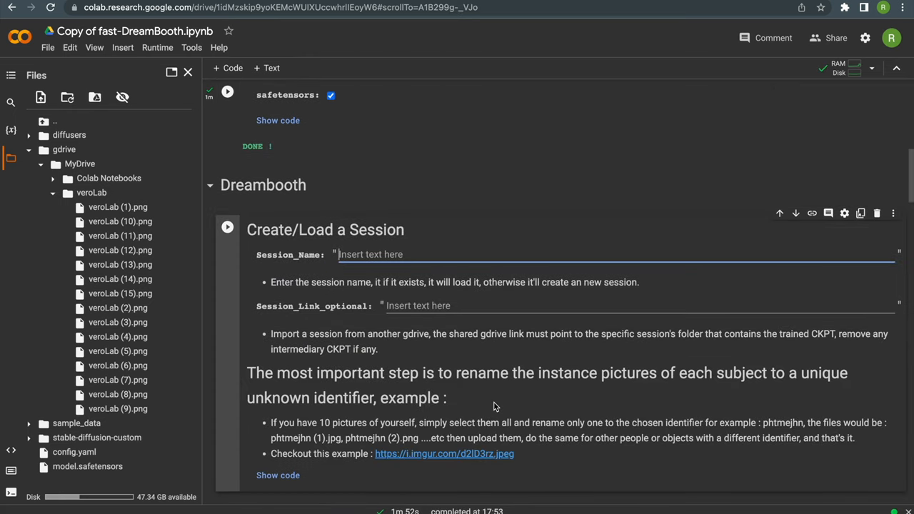
Step: Enter Session_Name 'veroLab' and run the Create/Load a Session cell
text(veroLab)
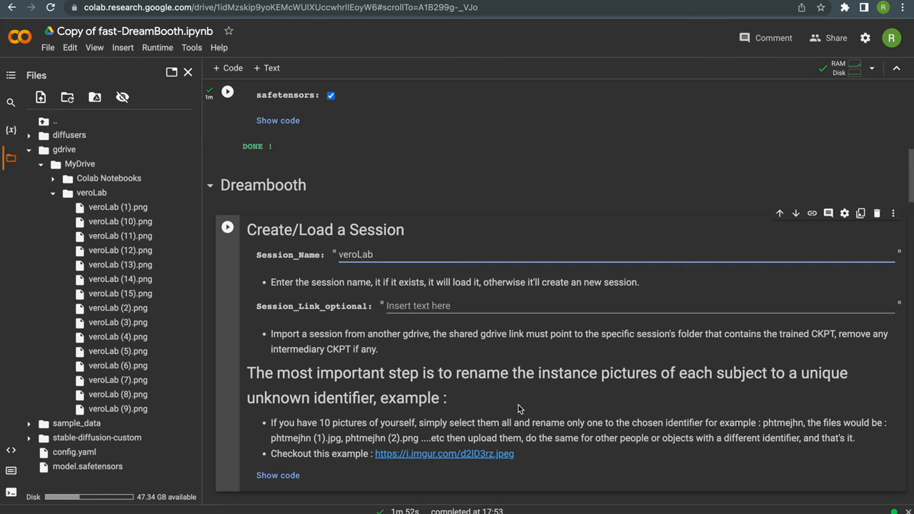
scroll(down, 3)
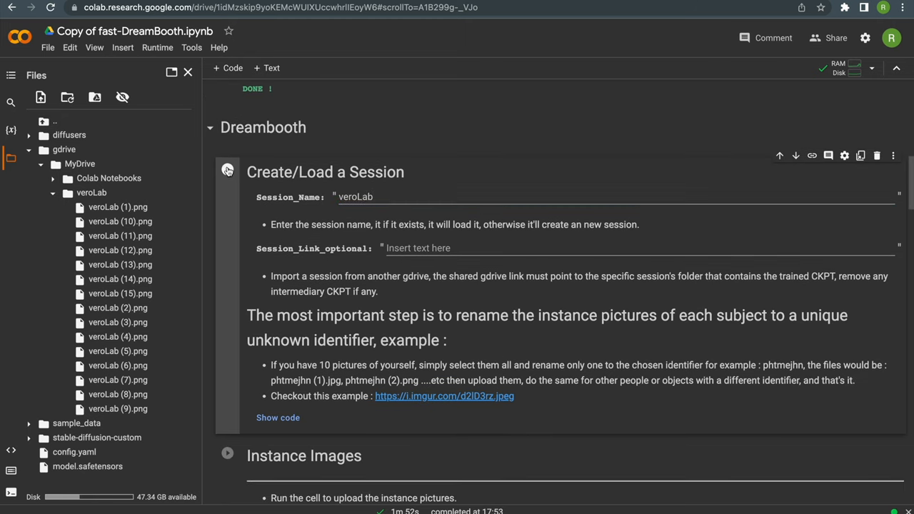
click(227, 171)
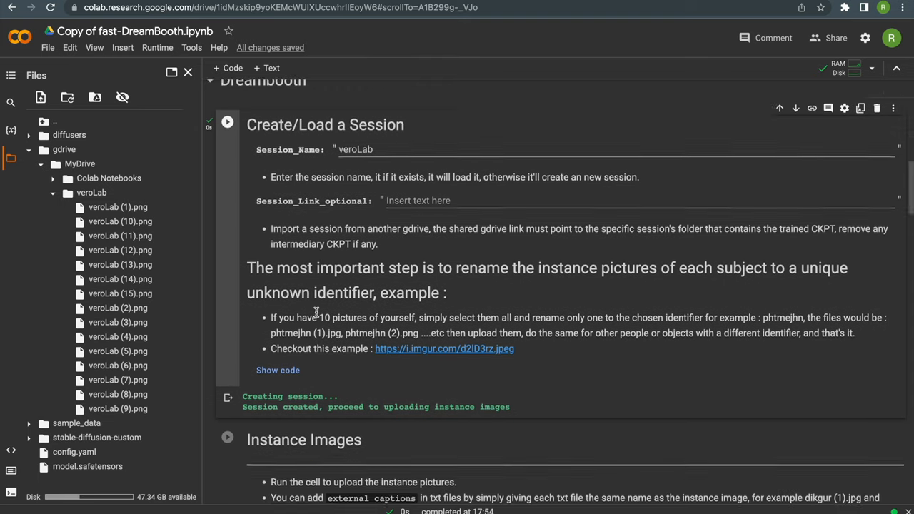
scroll(down, 3)
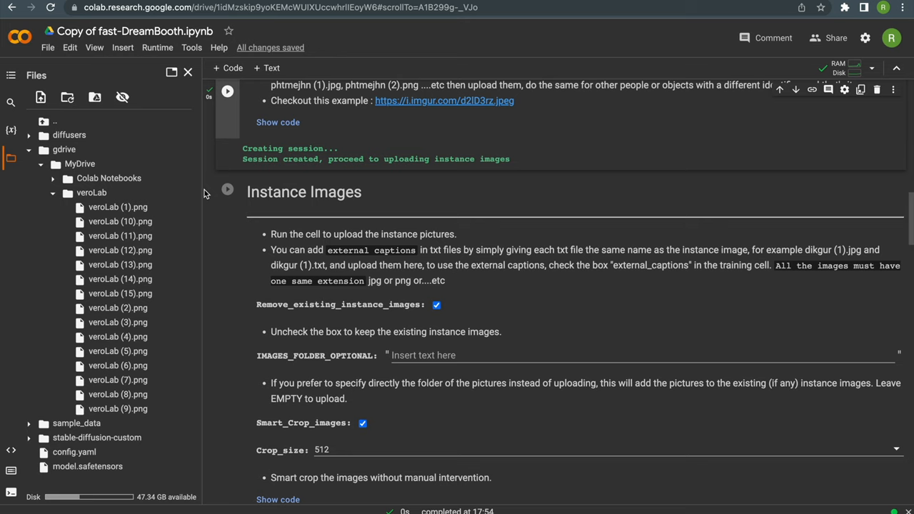
Step: Set IMAGES_FOLDER_OPTIONAL to /content/gdrive/MyDrive/veroLab in the Instance Images cell
right_click(91, 192)
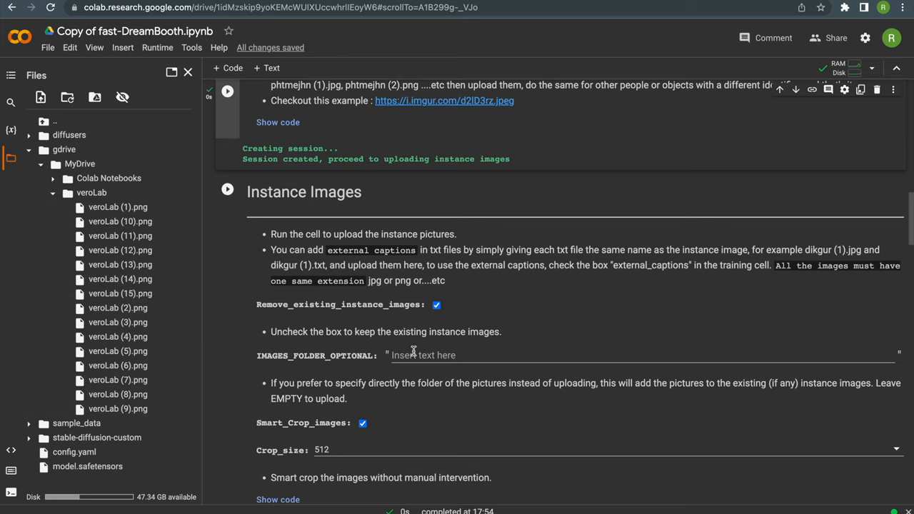
text(/content/gdrive/MyDrive/veroLab)
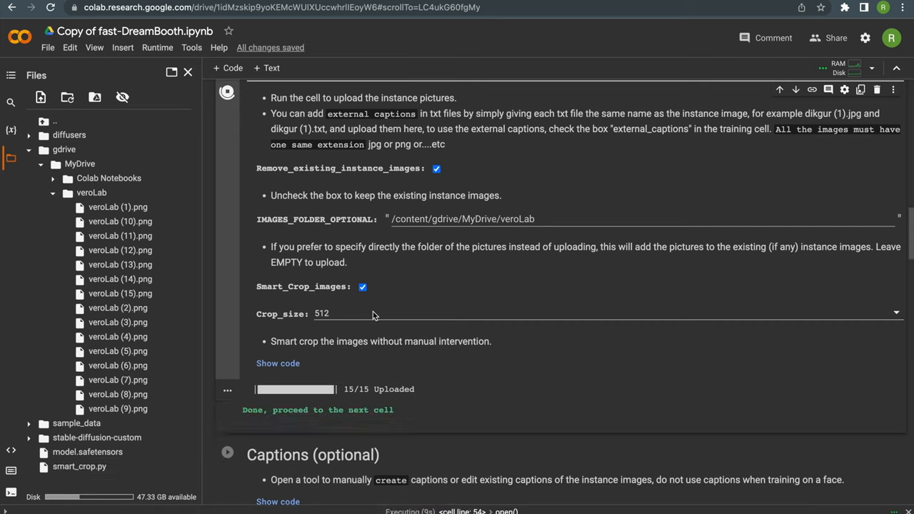
scroll(down, 3)
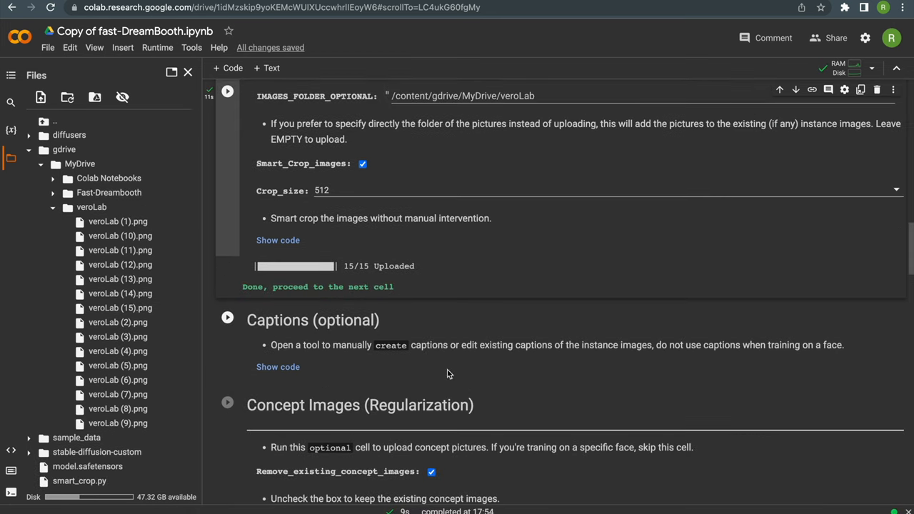
scroll(down, 3)
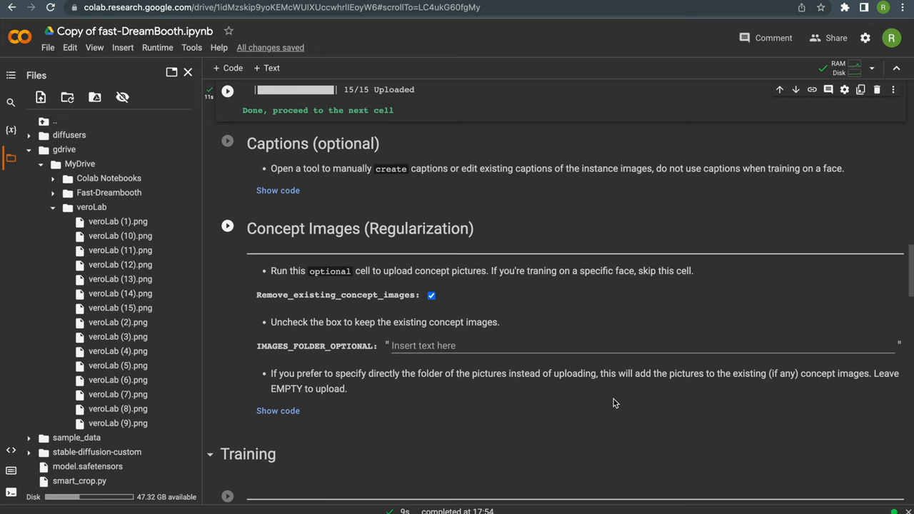
scroll(down, 3)
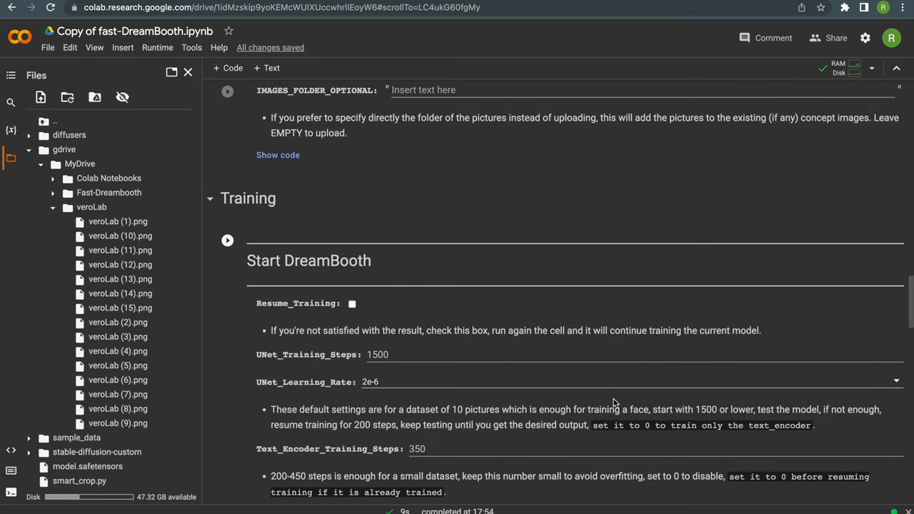
scroll(down, 3)
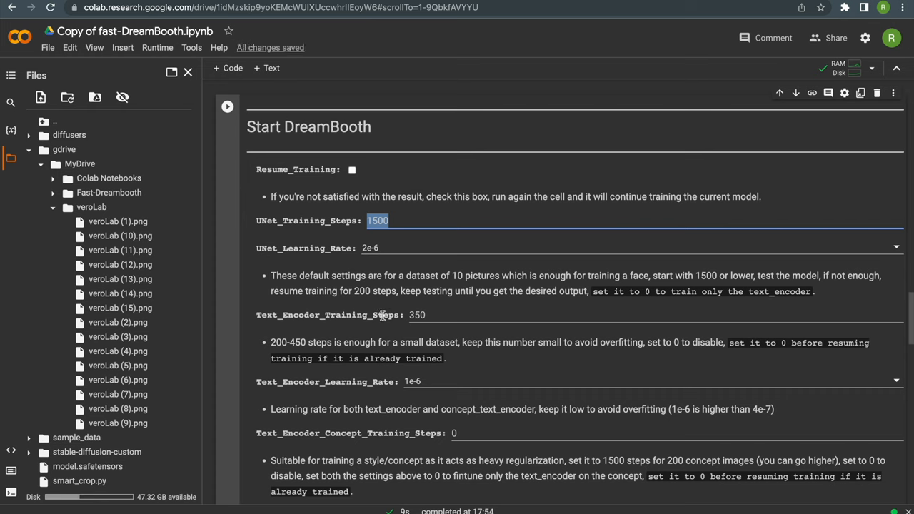
mouse_move(474, 326)
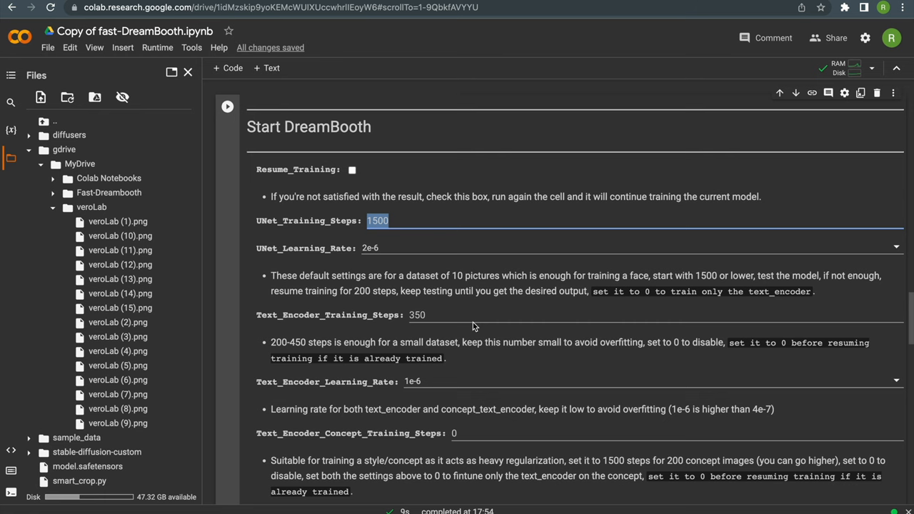
scroll(down, 3)
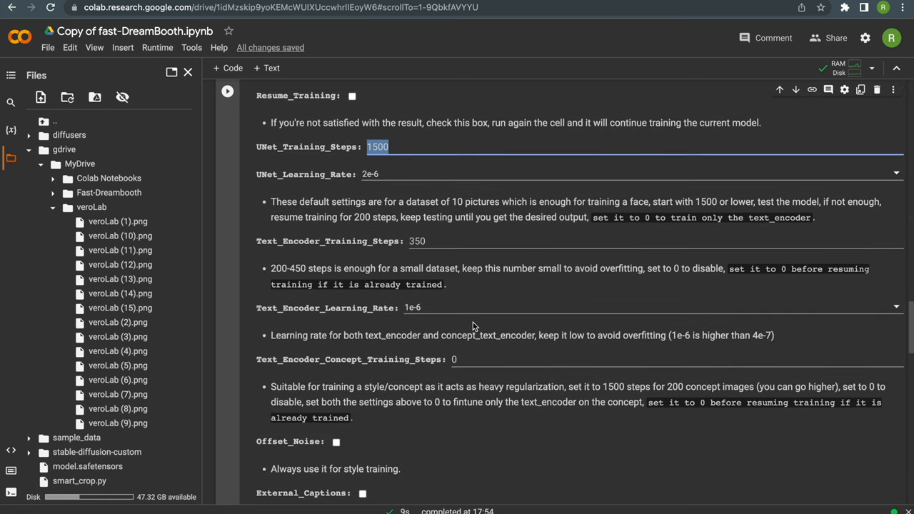
scroll(down, 3)
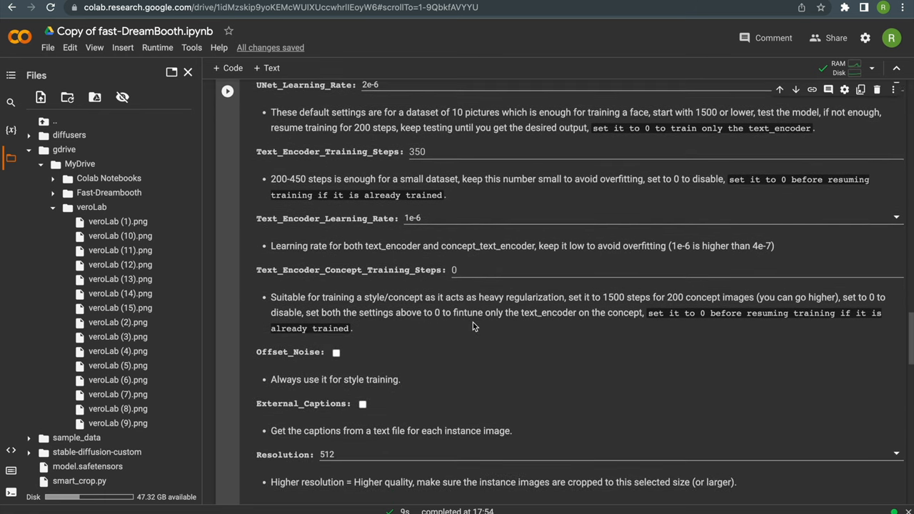
scroll(down, 3)
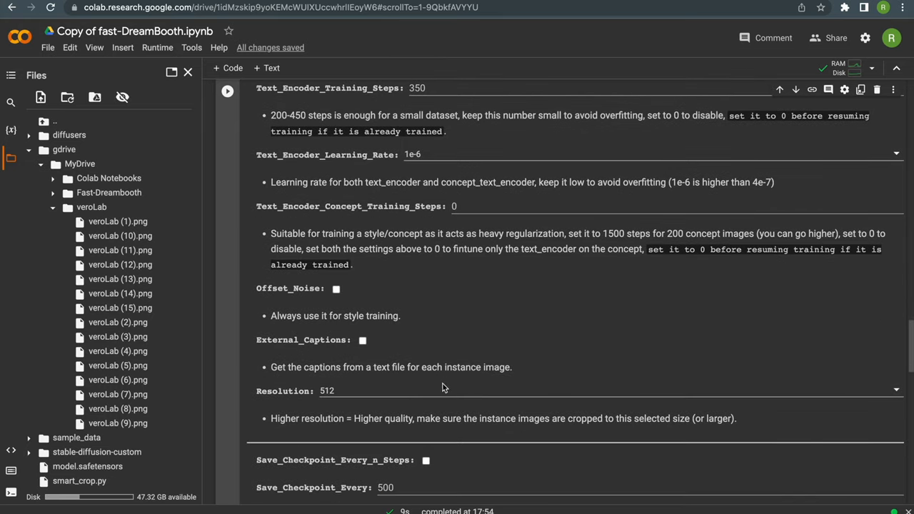
scroll(down, 3)
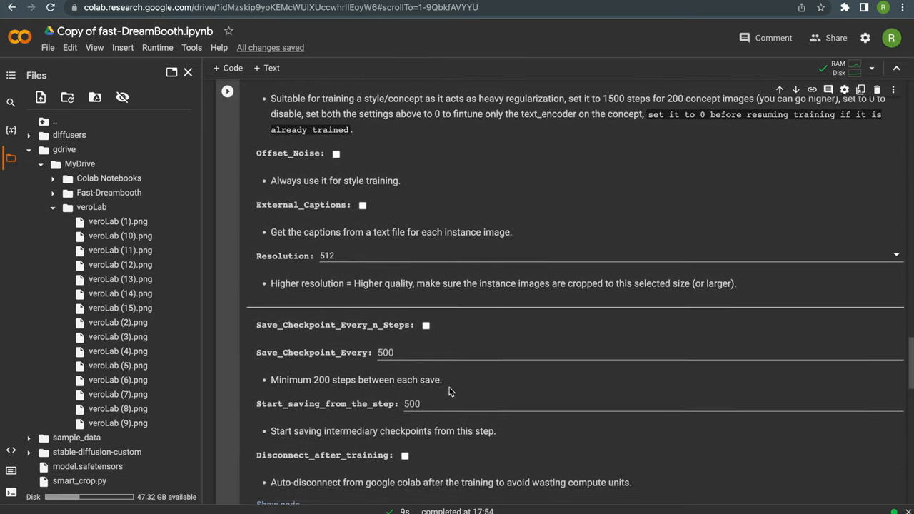
scroll(down, 3)
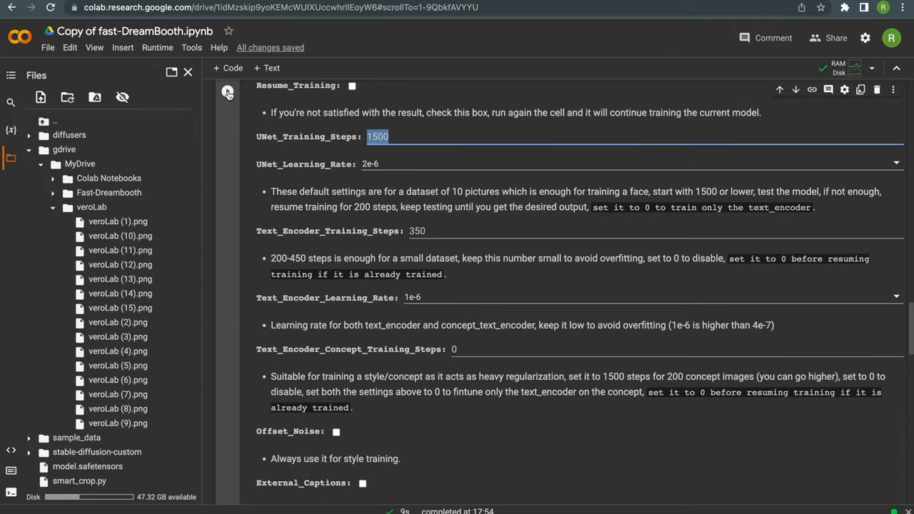
Step: Run Start DreamBooth with default settings until UNet training reaches 1500/1500
click(227, 92)
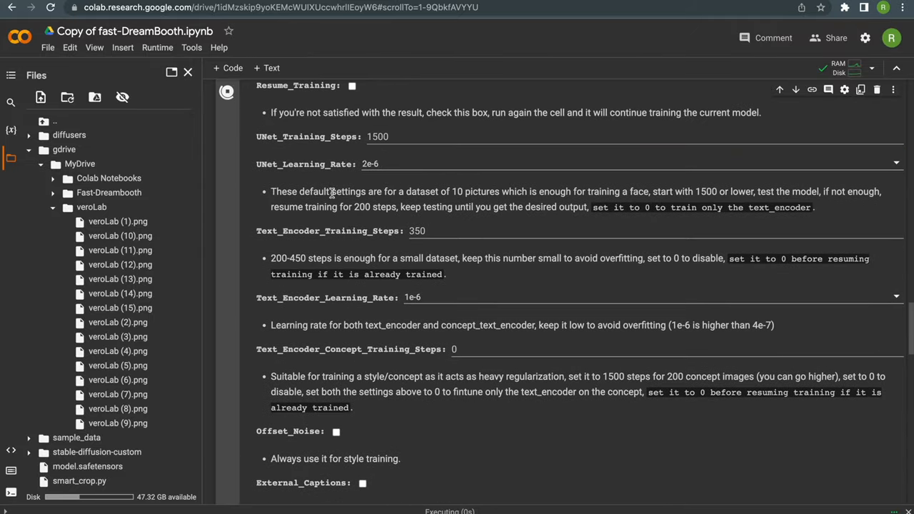
scroll(down, 3)
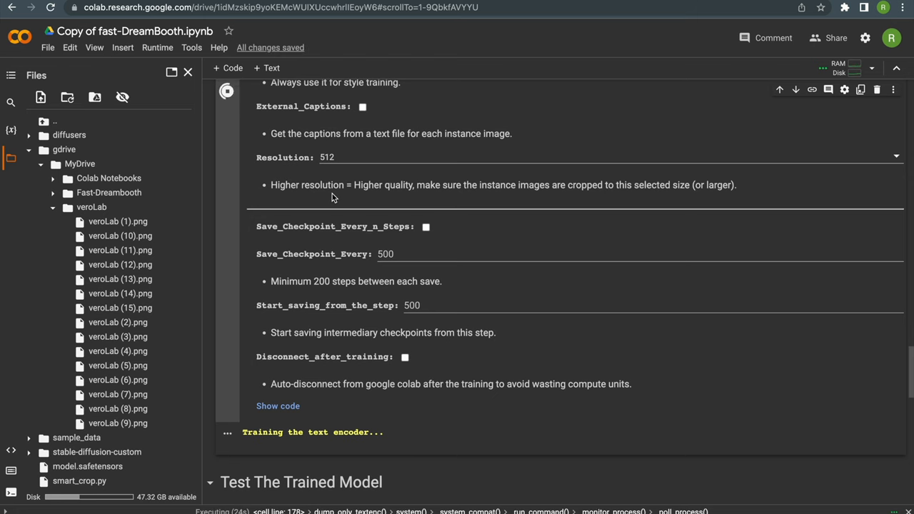
scroll(down, 3)
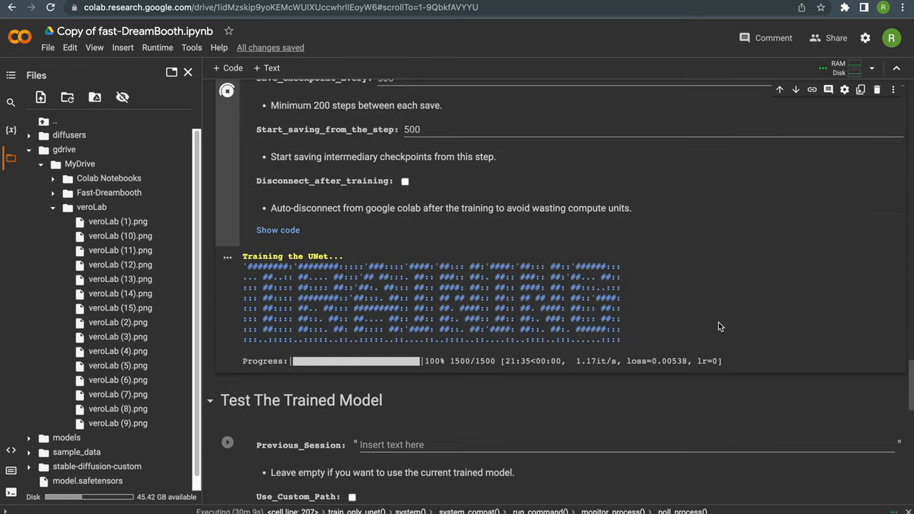
scroll(down, 3)
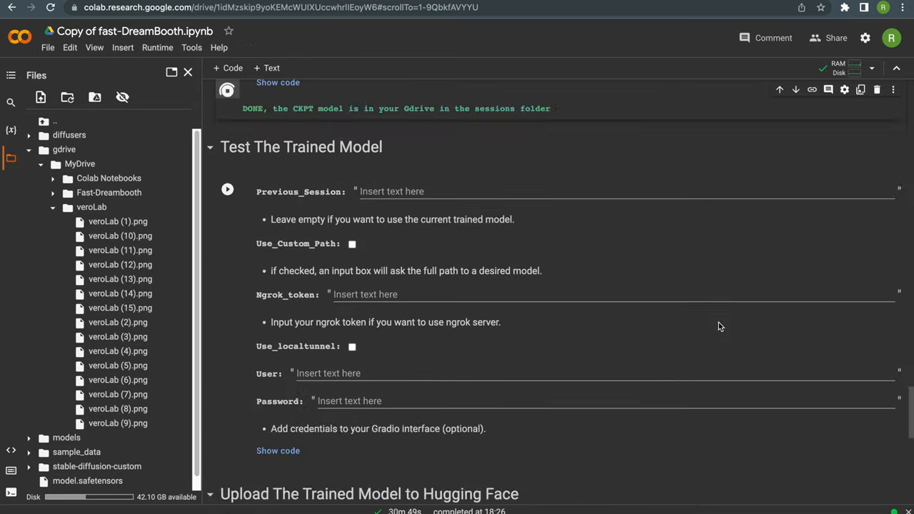
Step: Disconnect and delete the Colab training runtime, confirming the reset
click(871, 68)
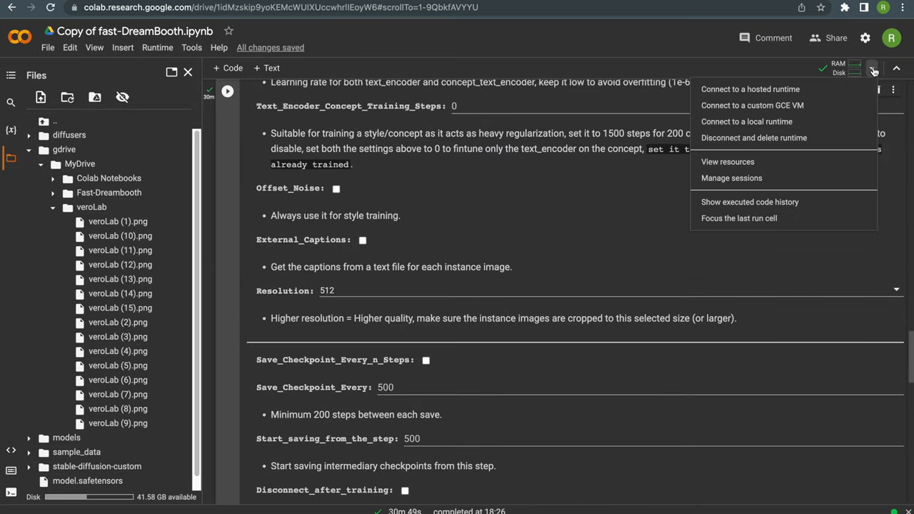
mouse_move(753, 138)
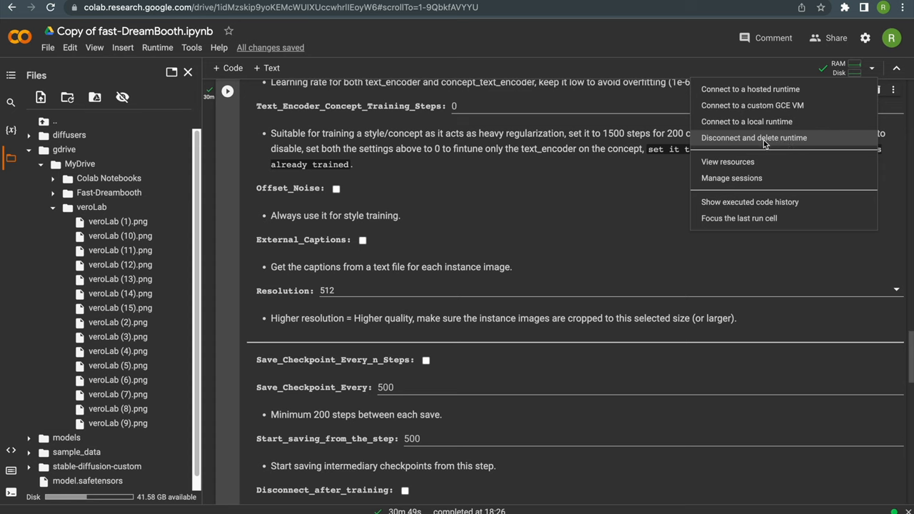
mouse_move(775, 144)
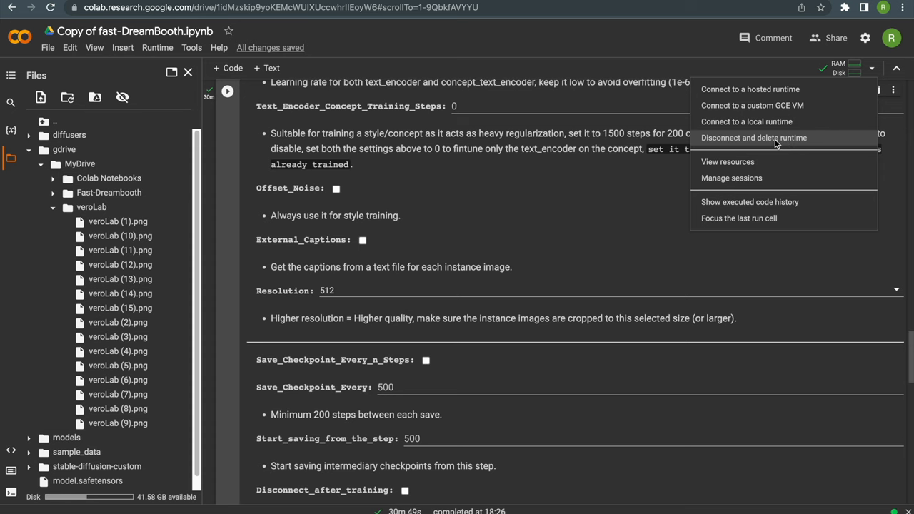
click(754, 137)
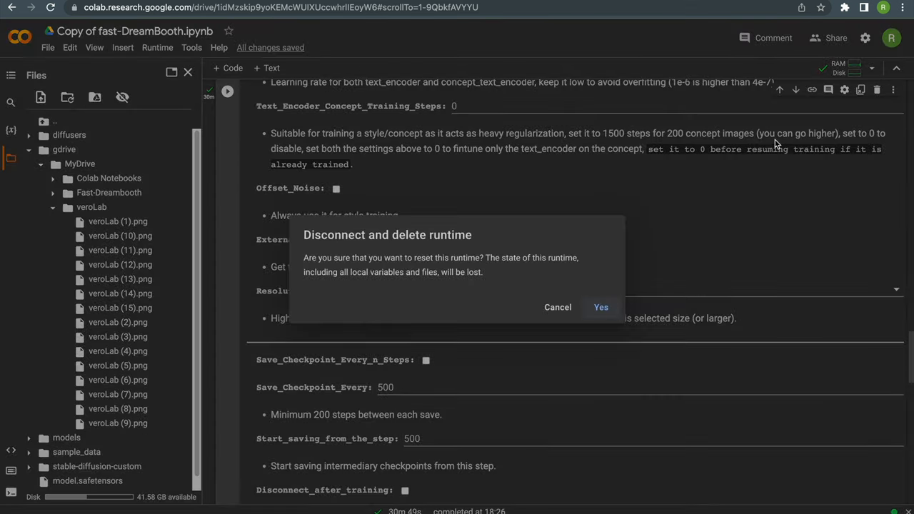
click(600, 307)
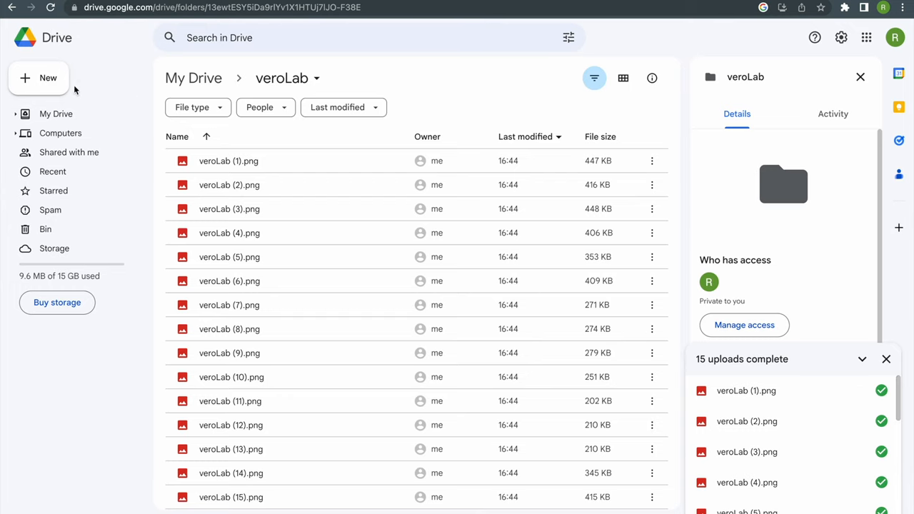
Step: Navigate from My Drive through Fast-Dreambooth and Sessions into the veroLab folder
click(55, 114)
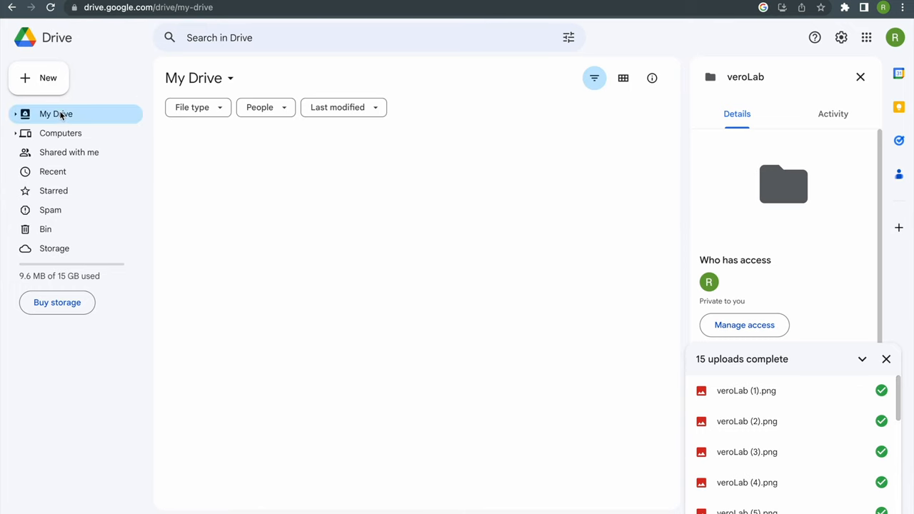
click(56, 114)
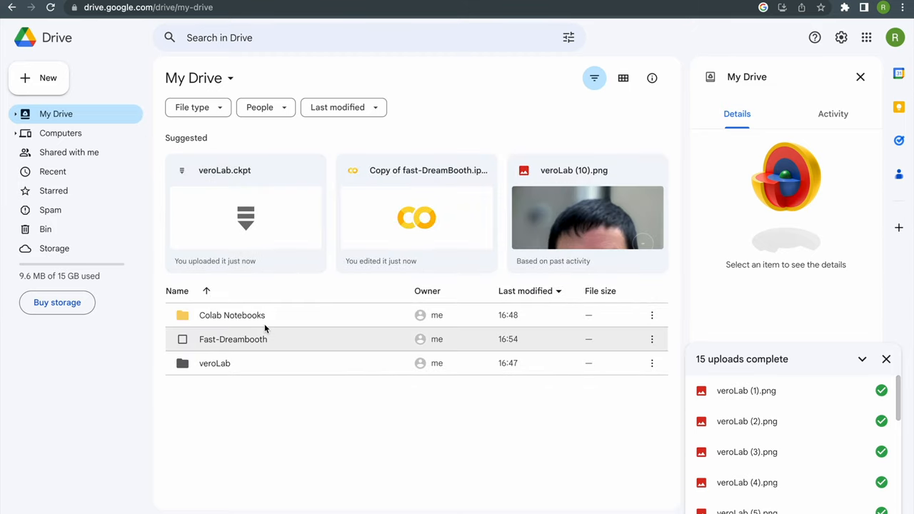
double_click(232, 339)
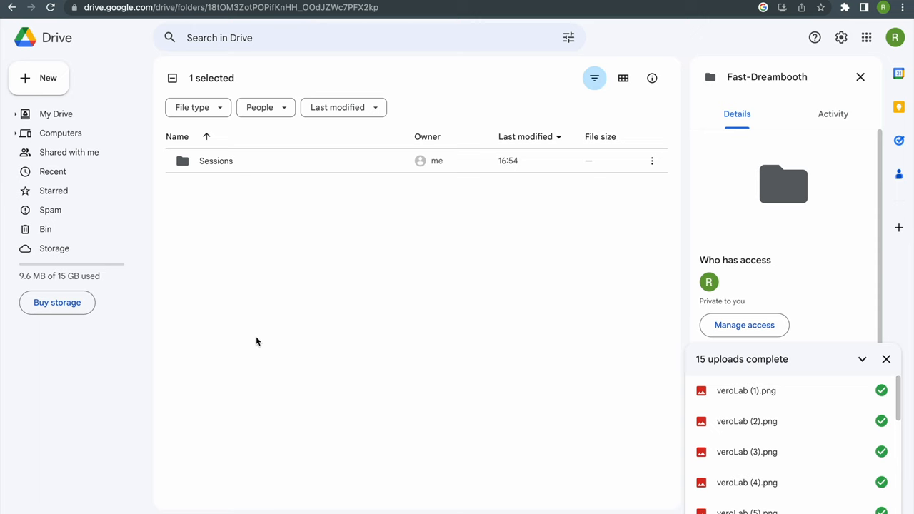
double_click(215, 161)
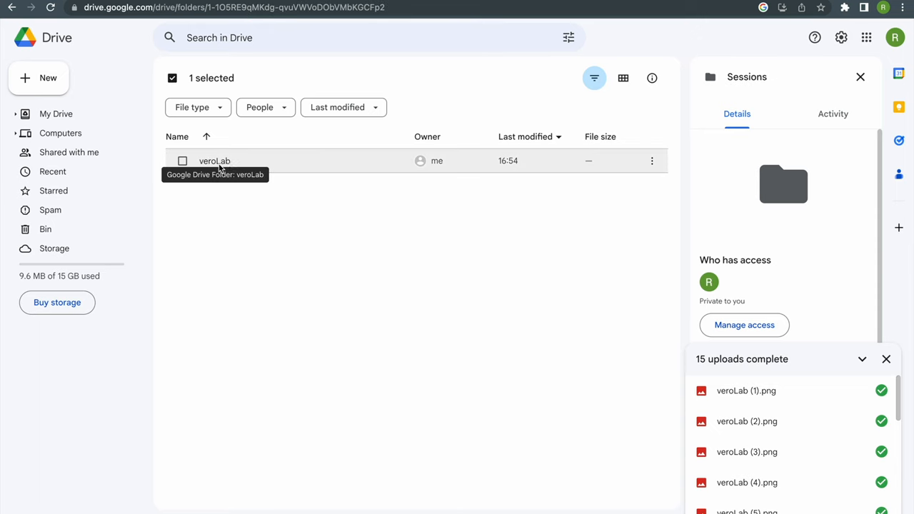
double_click(215, 161)
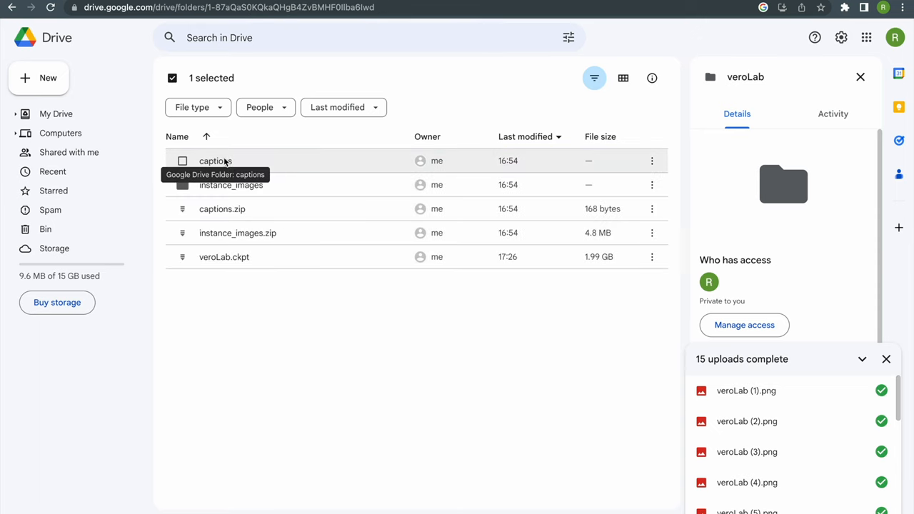
mouse_move(224, 257)
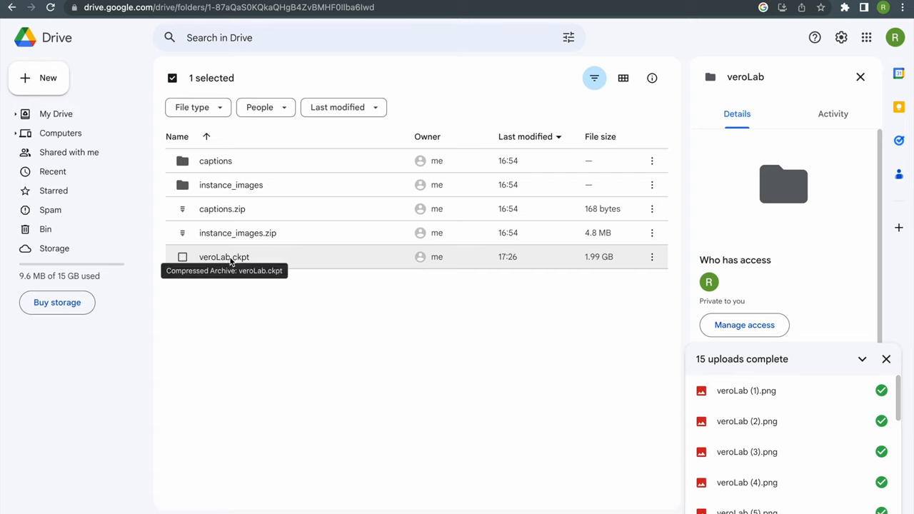
mouse_move(612, 263)
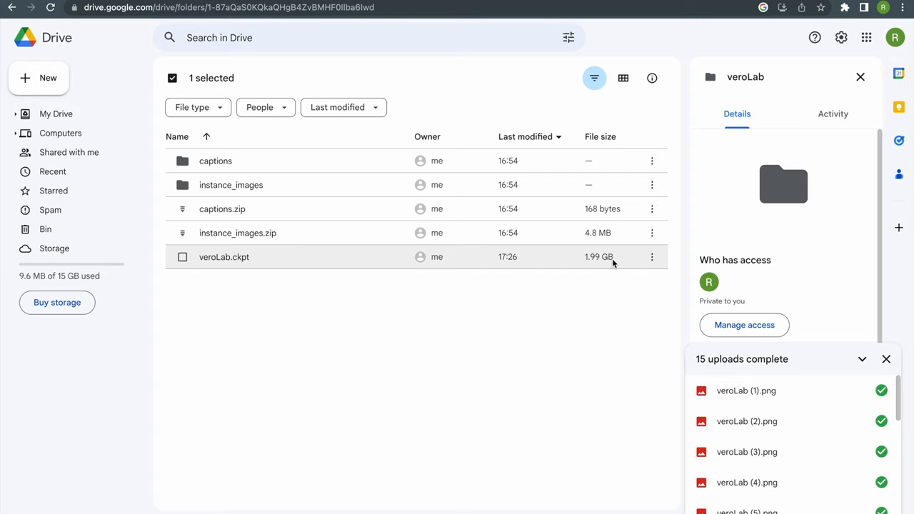
Step: Download veroLab.ckpt from Drive, accepting the too-large-to-scan virus warning
click(182, 257)
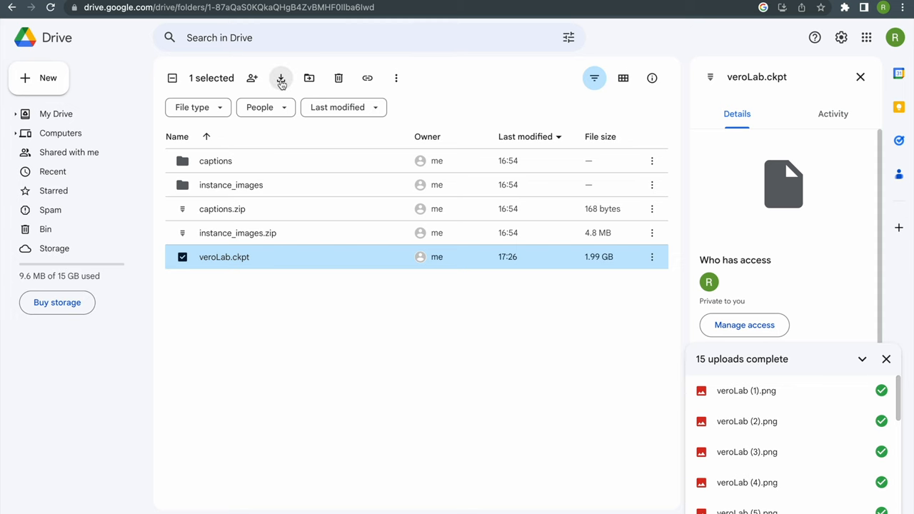
click(281, 78)
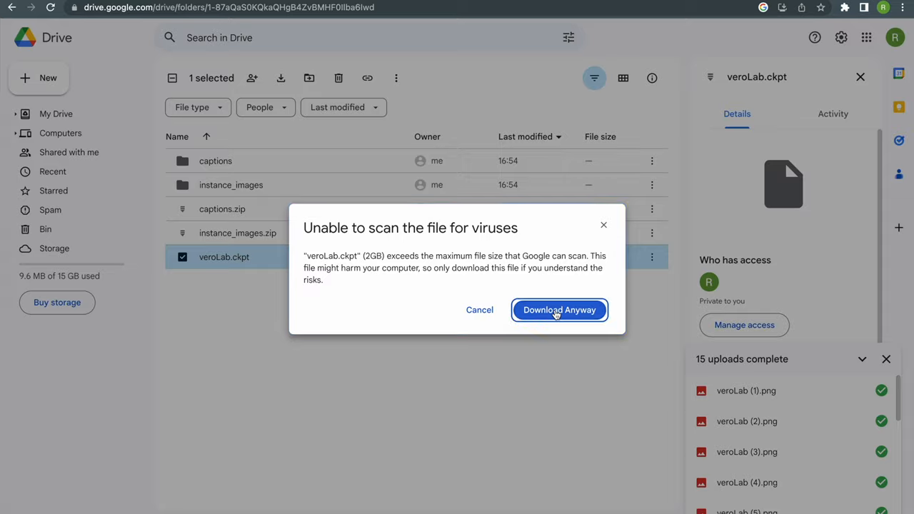
click(559, 309)
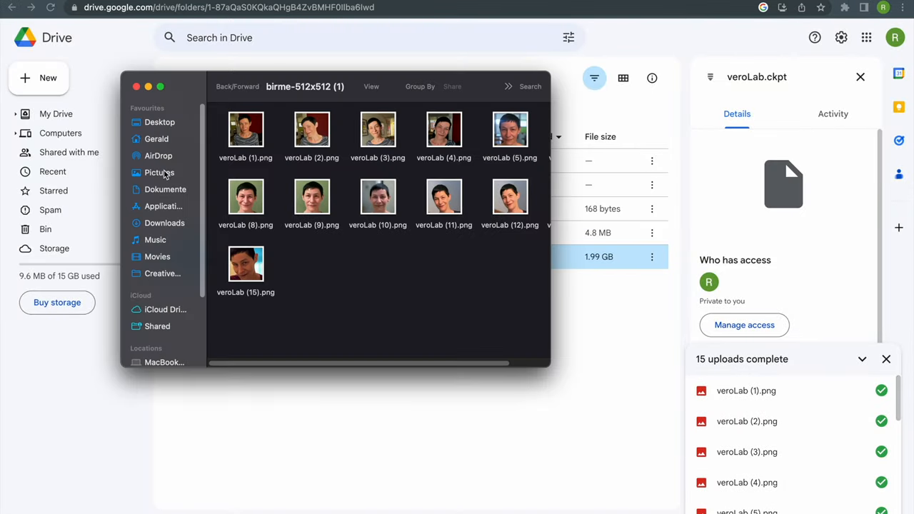
Step: Select veroLab.ckpt in Downloads and switch to the Stable-diffusion models folder window
click(164, 223)
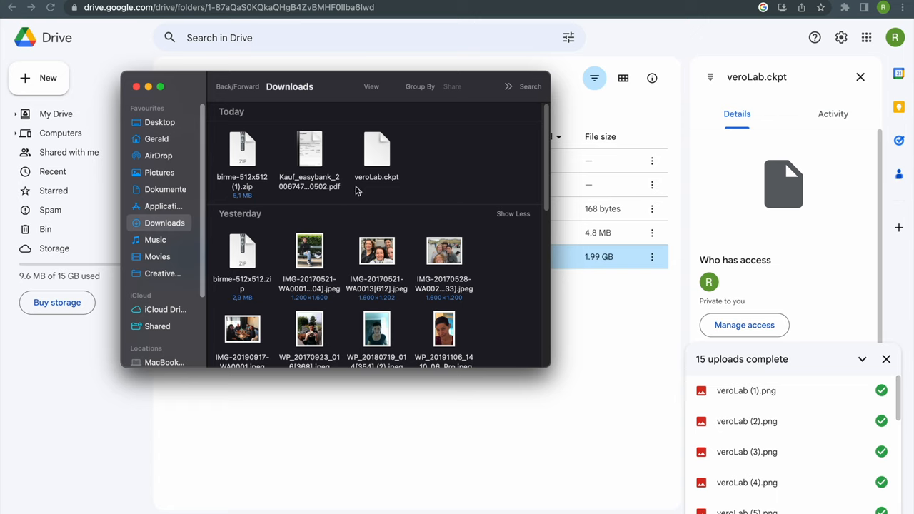
click(376, 150)
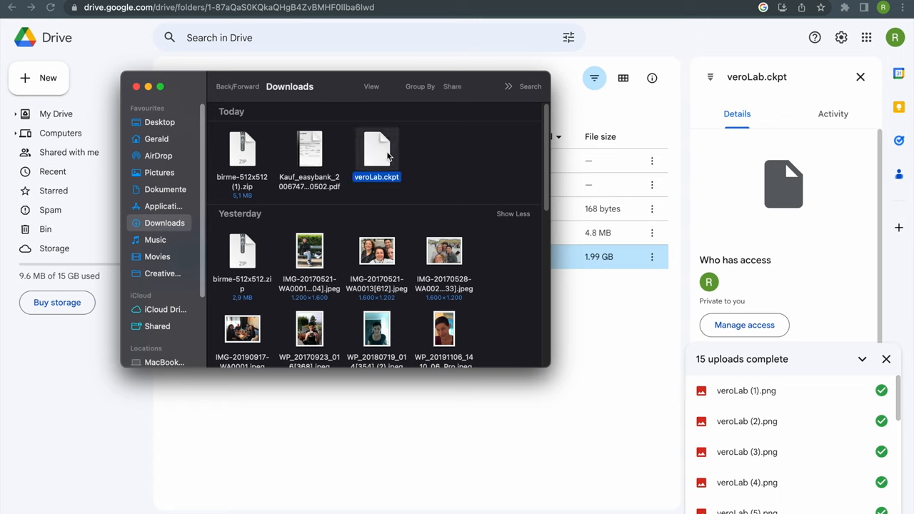
mouse_move(388, 157)
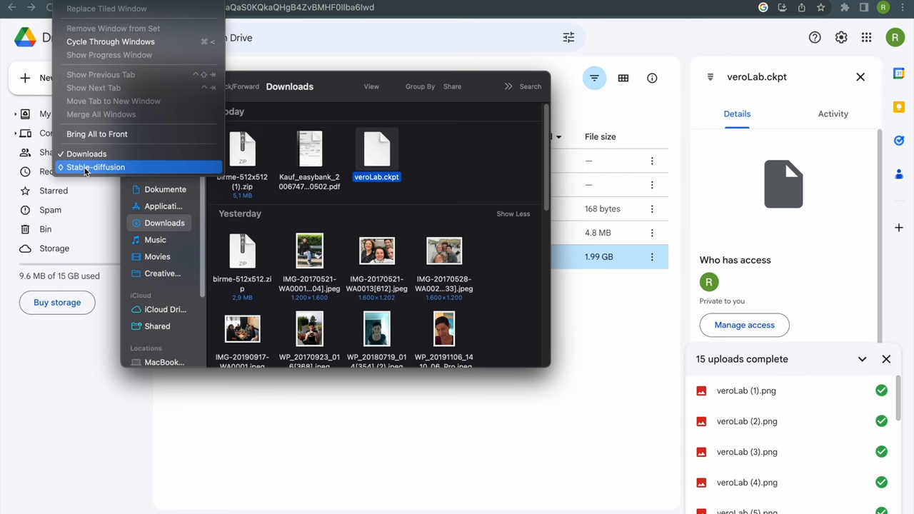
click(96, 166)
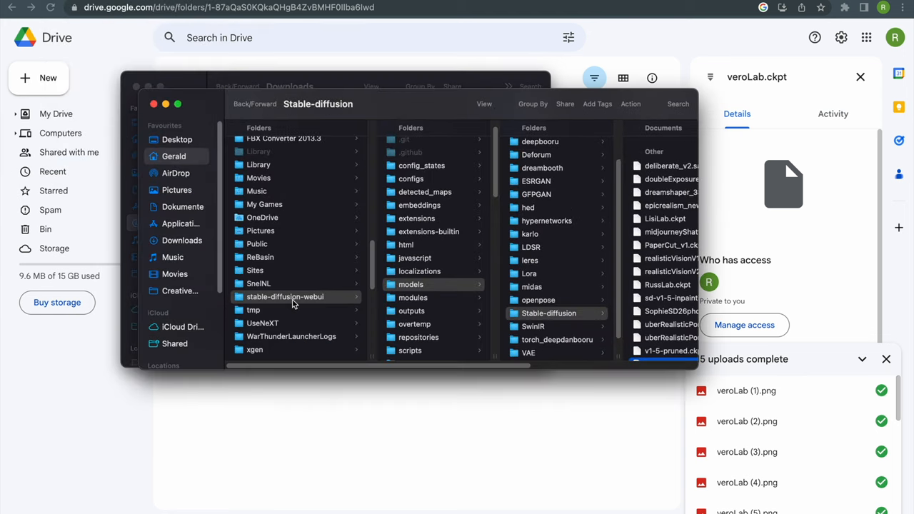
mouse_move(317, 304)
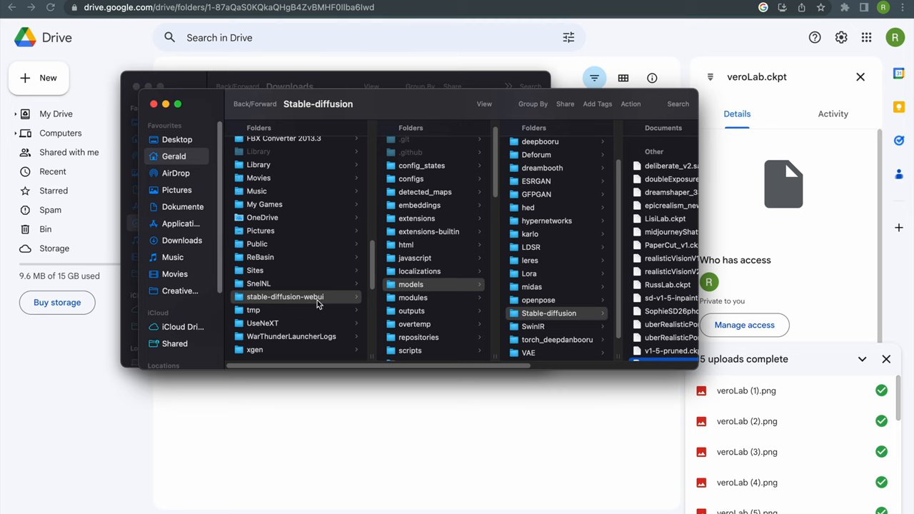
mouse_move(403, 289)
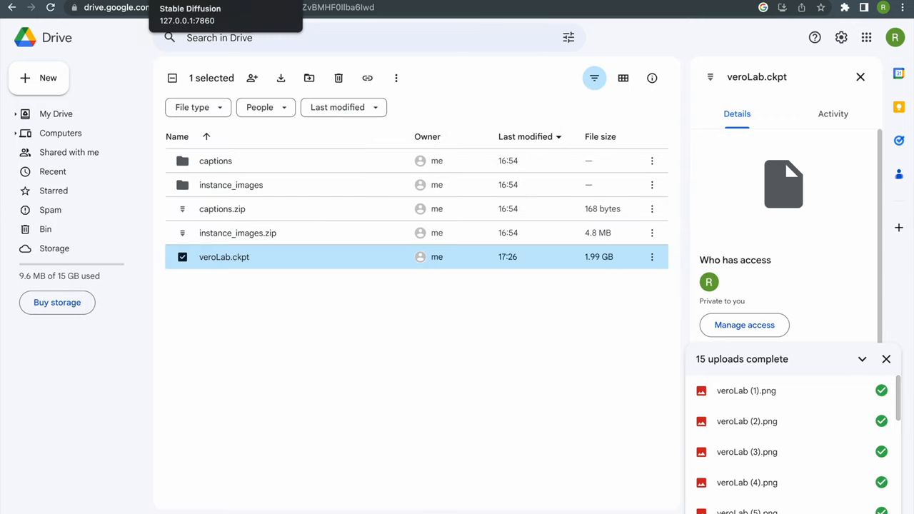
Step: In the Stable Diffusion web tab, pick veroLab.ckpt as the checkpoint
click(190, 14)
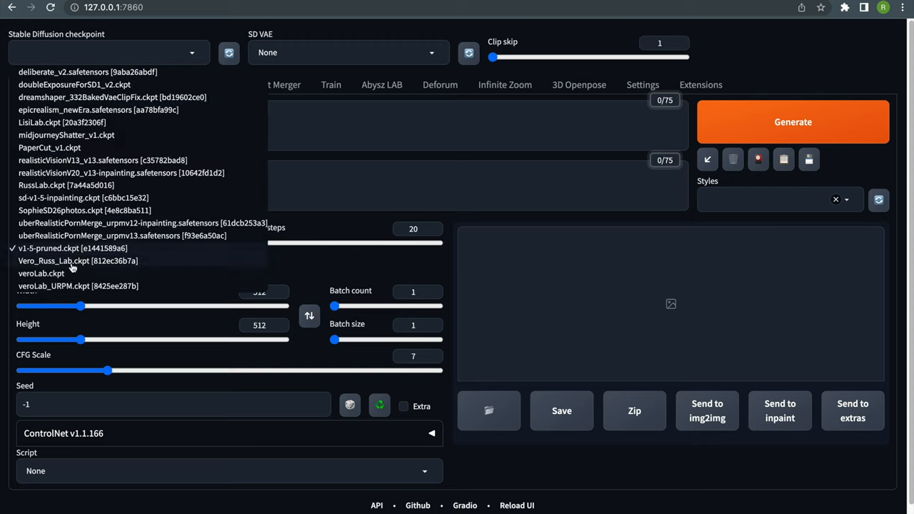
click(41, 273)
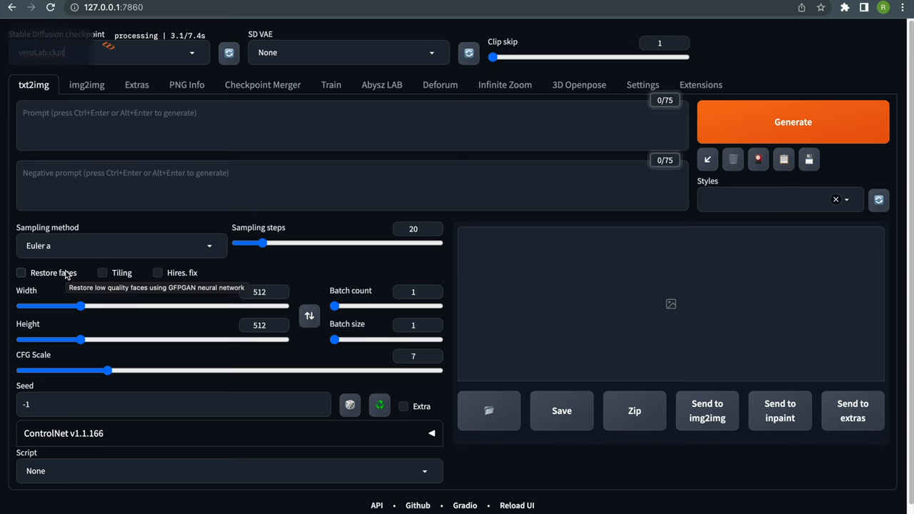
Step: Enter the prompt 'a portrait photo of veroLab' and open the Styles list
text(a portrait)
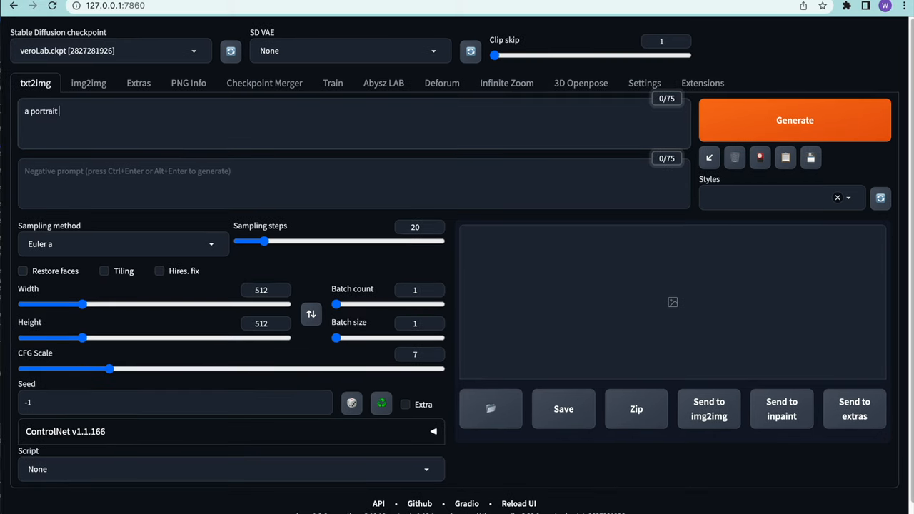
text(ph)
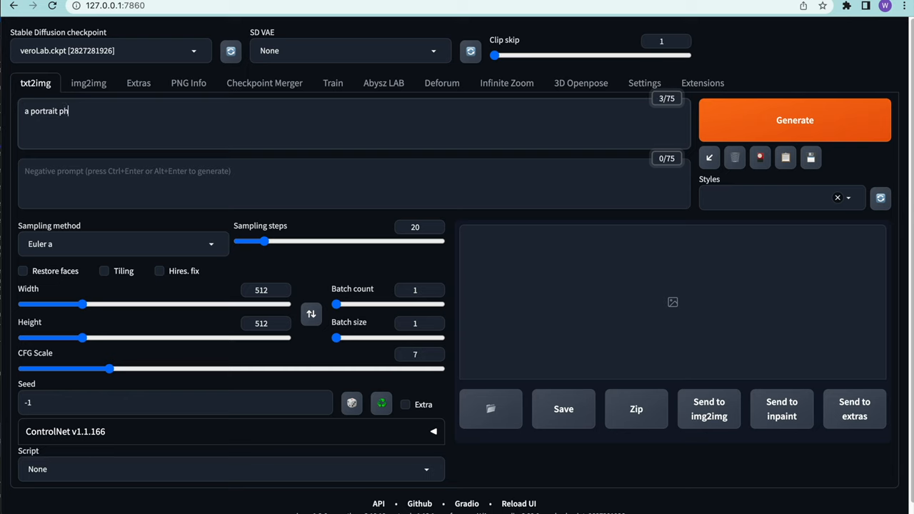
text(oto of vero)
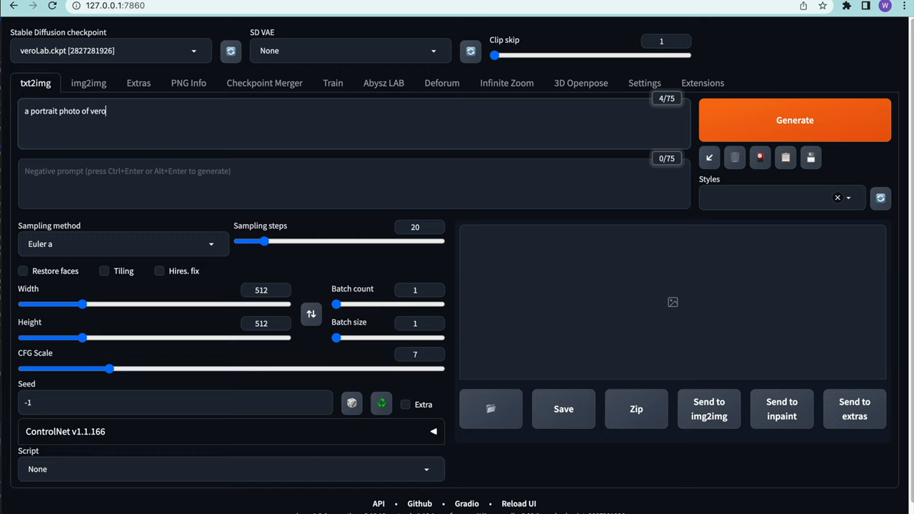
click(771, 198)
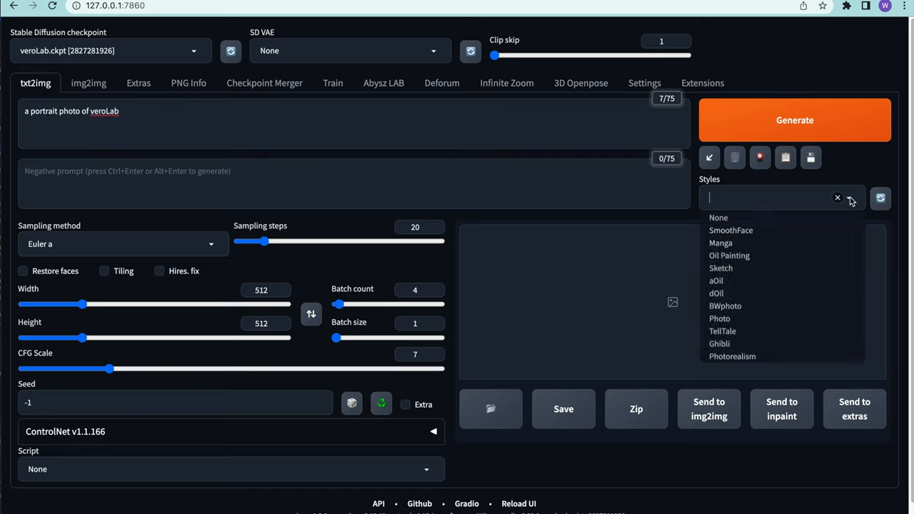